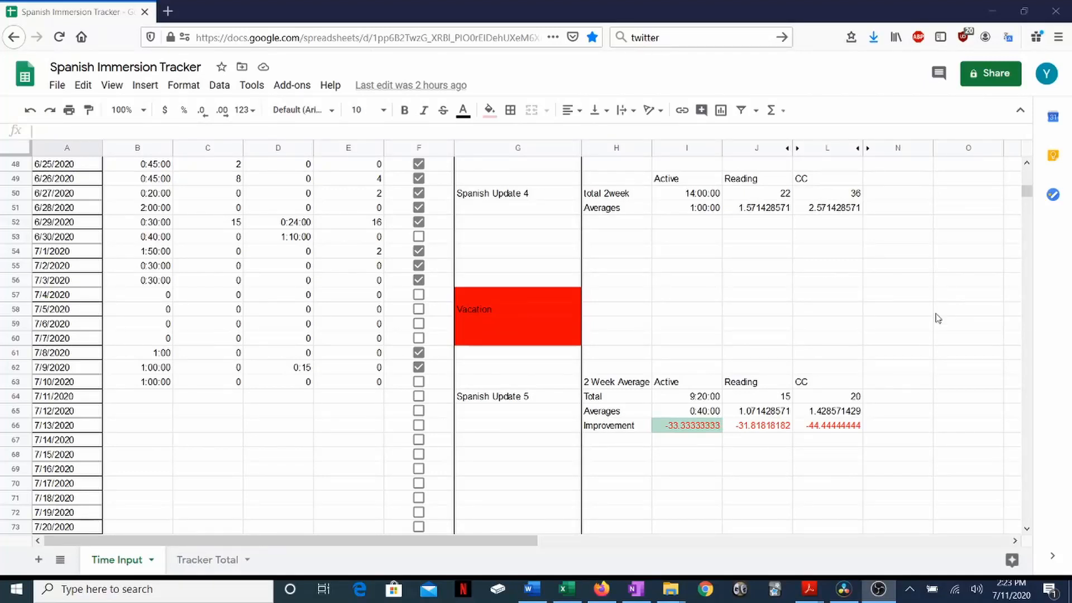
# Review the Time Input date formulas for 7/4/2020 and 7/7/2020 and the 6/28/2020 active time
pyautogui.click(967, 309)
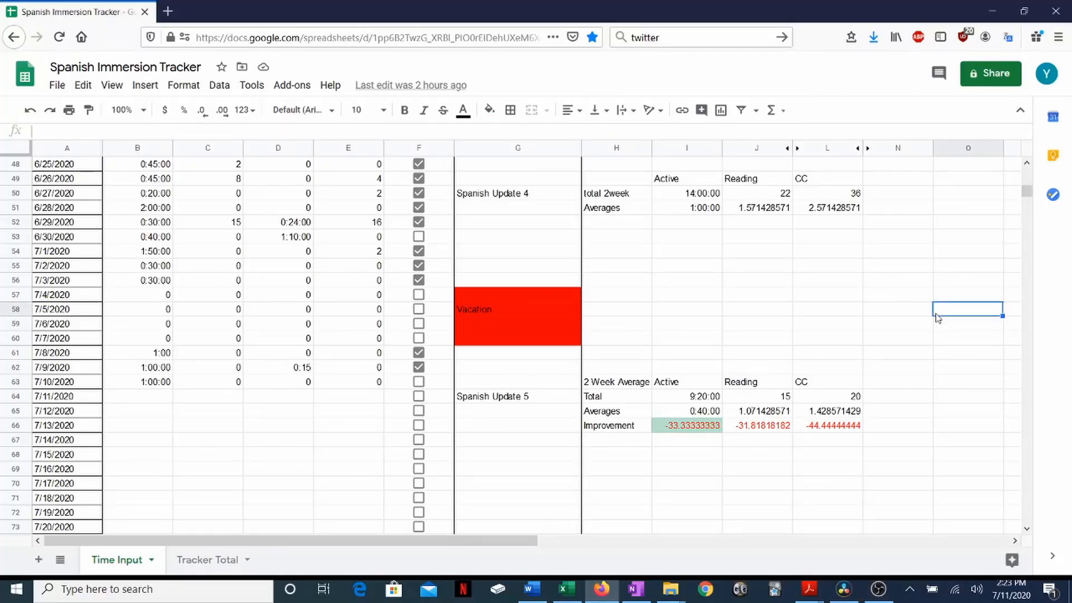
pyautogui.moveTo(681, 341)
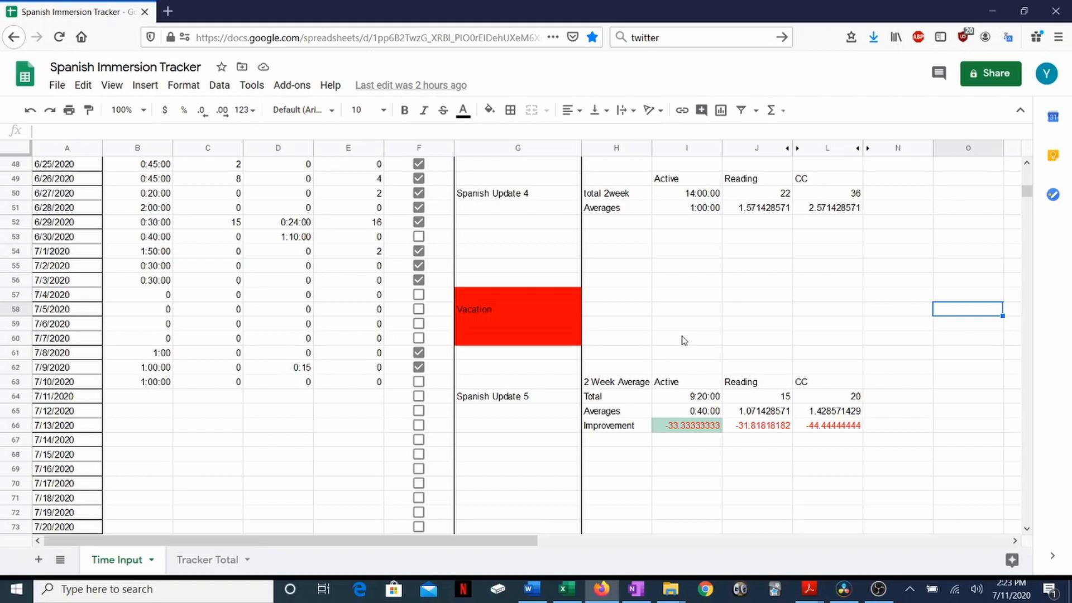
pyautogui.moveTo(120, 194)
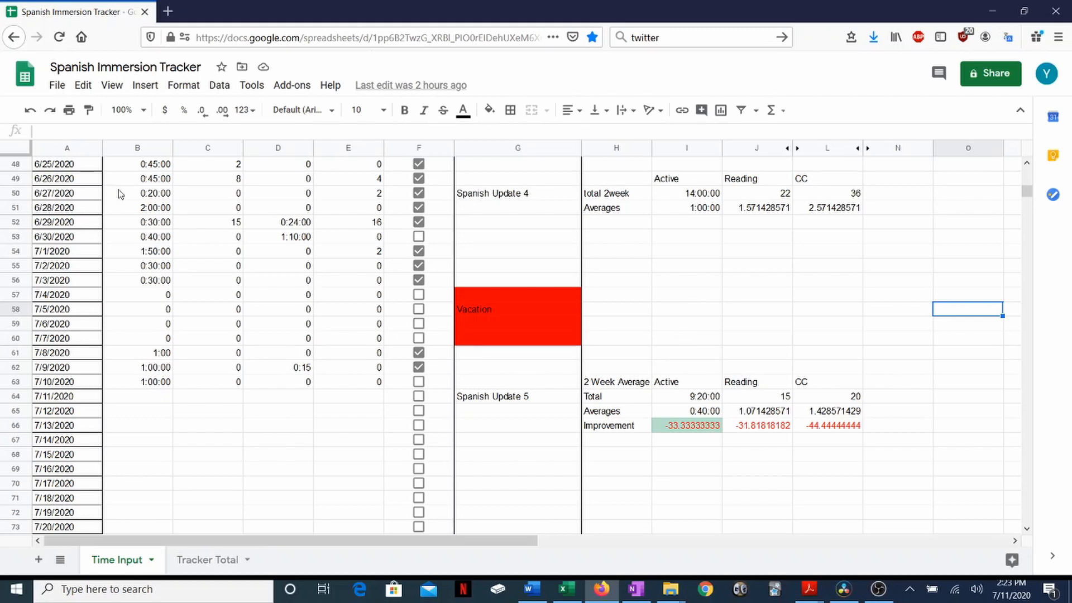
pyautogui.moveTo(47, 202)
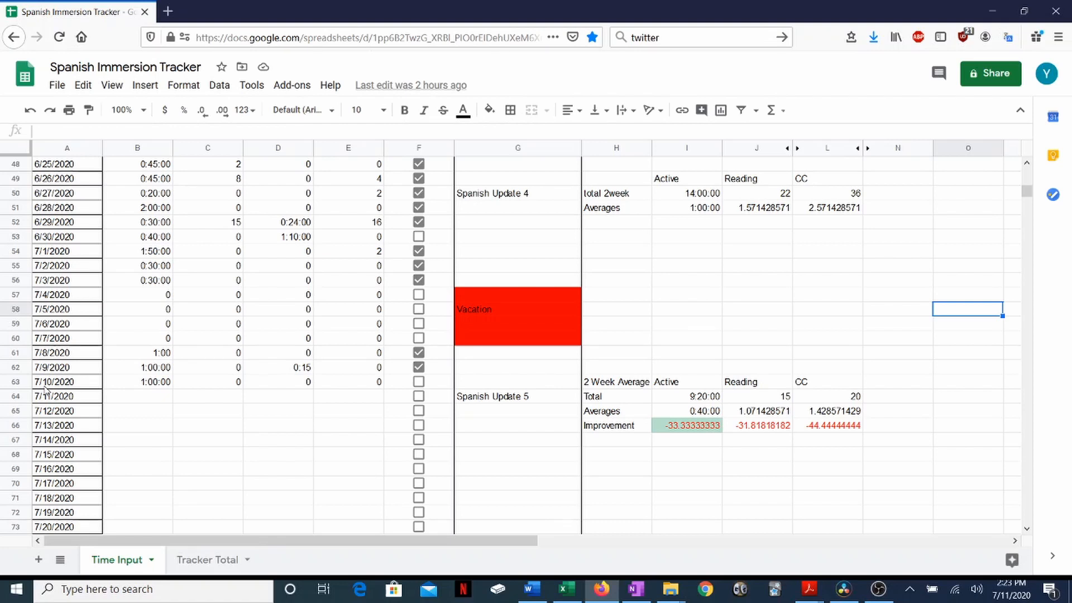
pyautogui.moveTo(574, 198)
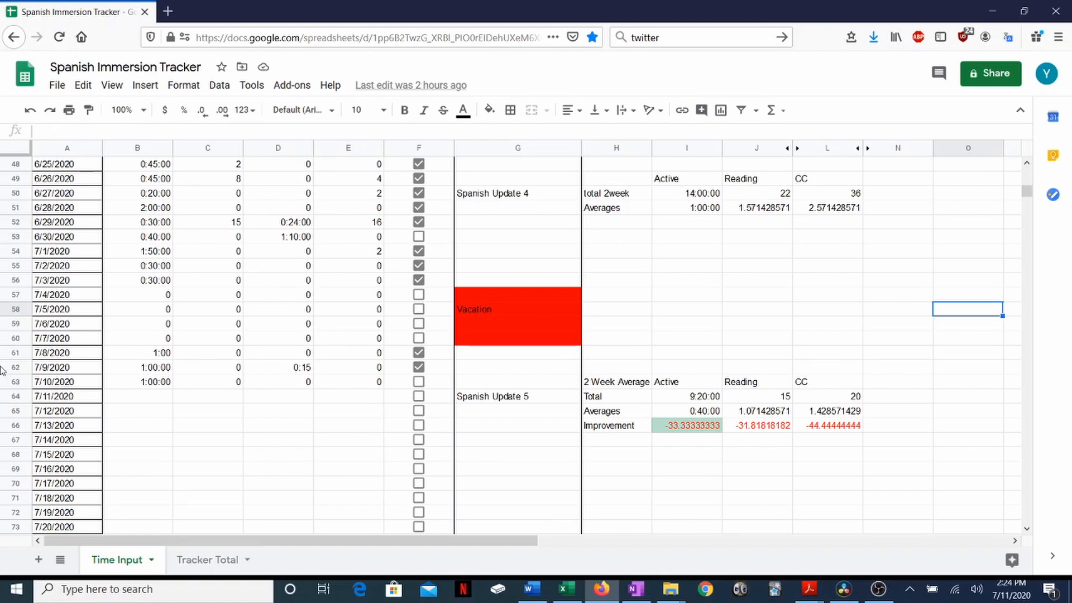
pyautogui.click(66, 295)
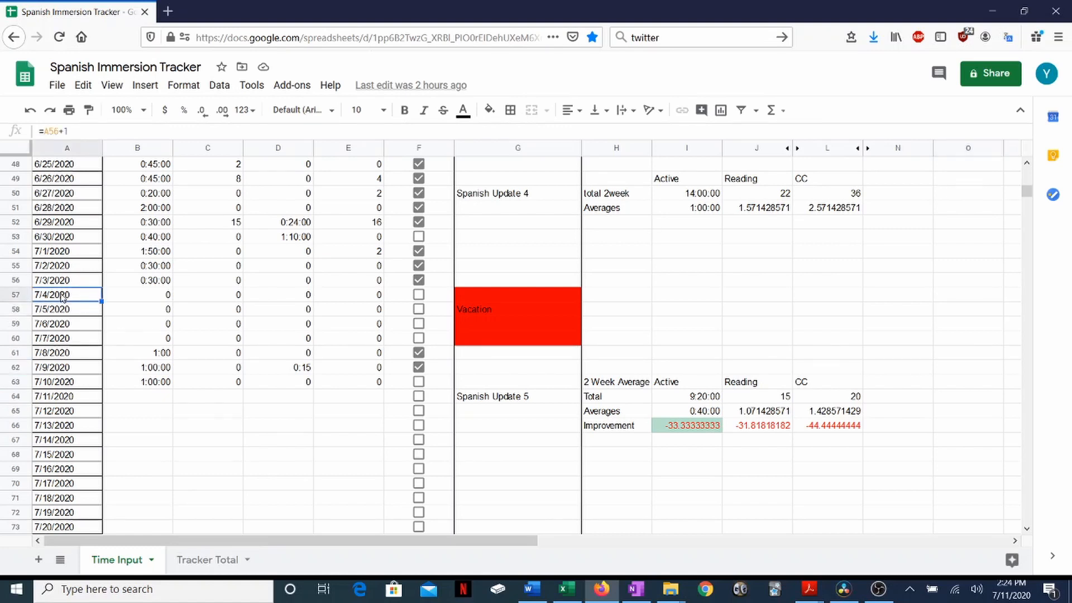
pyautogui.click(66, 337)
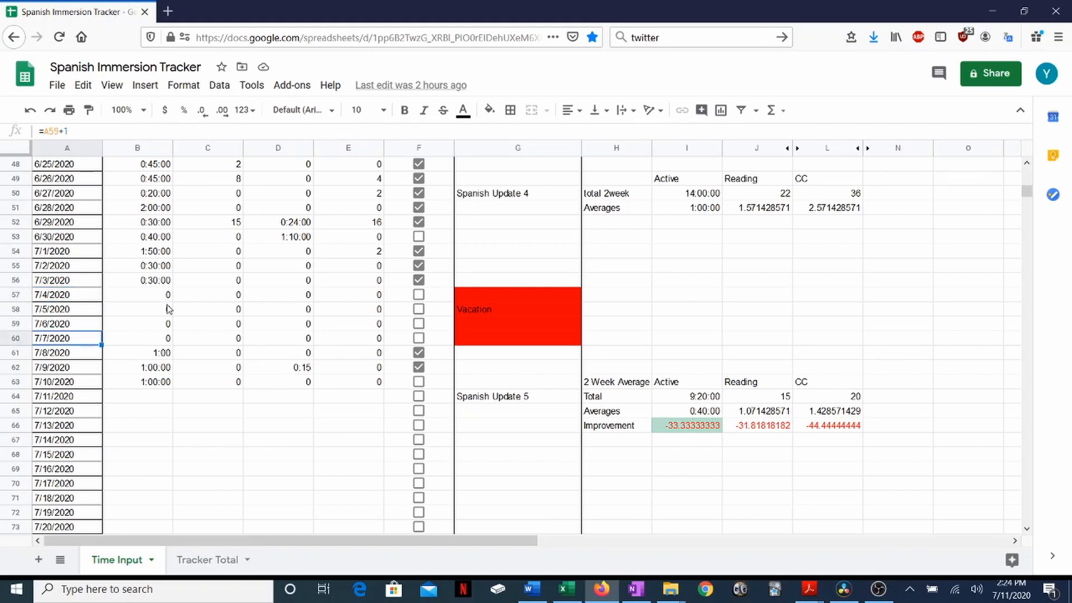
pyautogui.moveTo(169, 300)
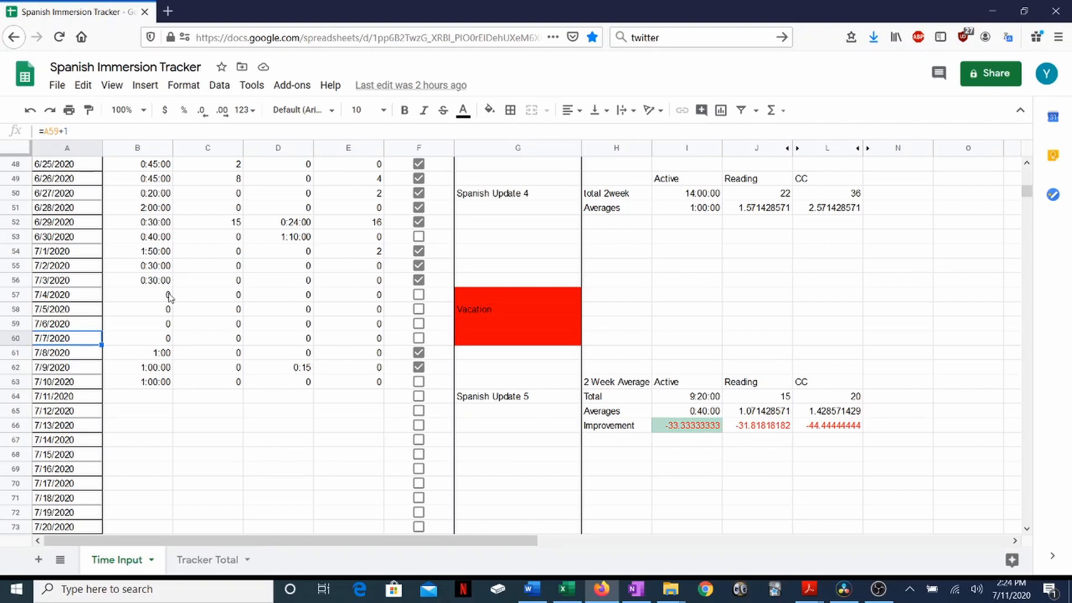
pyautogui.moveTo(159, 257)
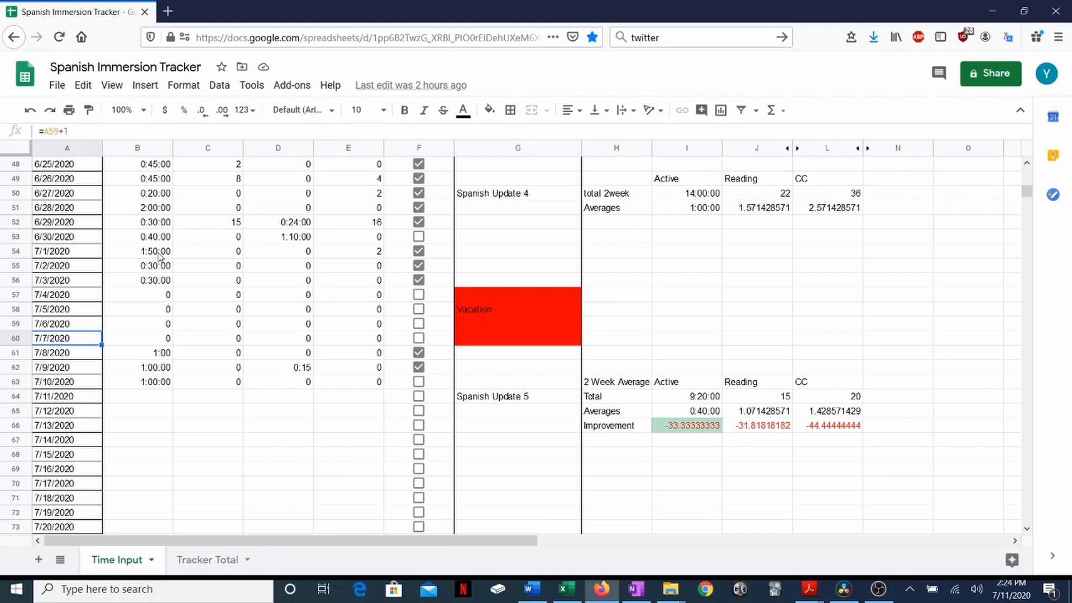
pyautogui.moveTo(157, 214)
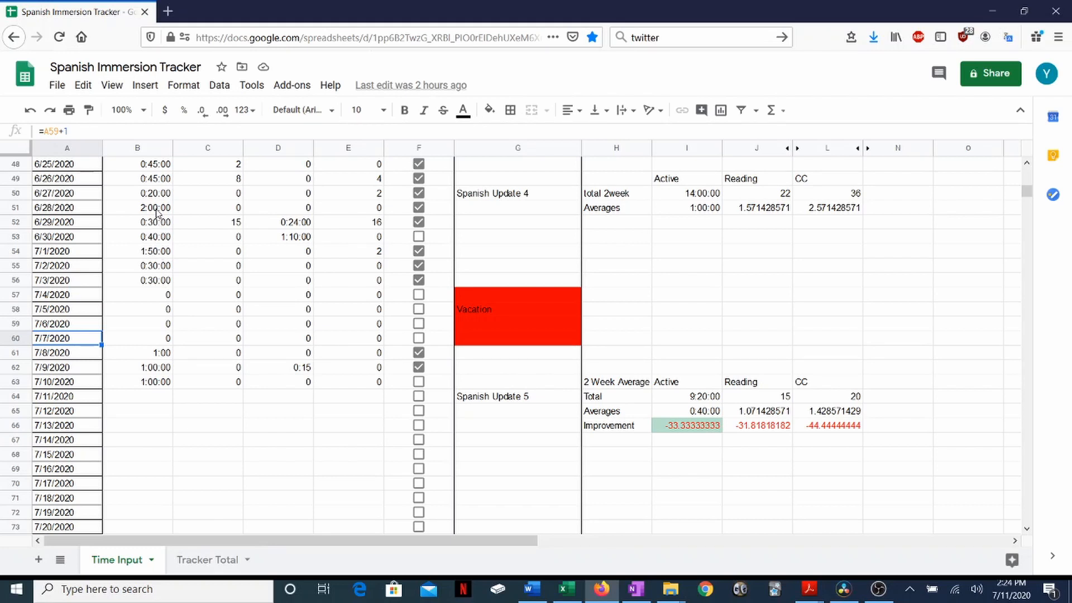
pyautogui.click(137, 207)
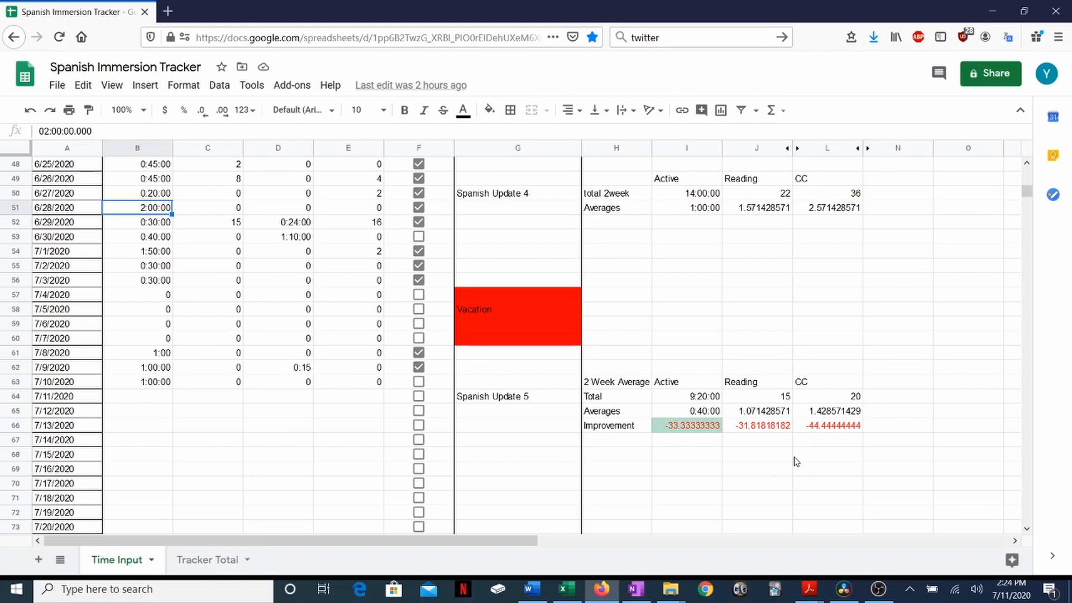
# Review the Spanish Update 5 two-week totals and averages for Active, Reading and CC
pyautogui.click(517, 367)
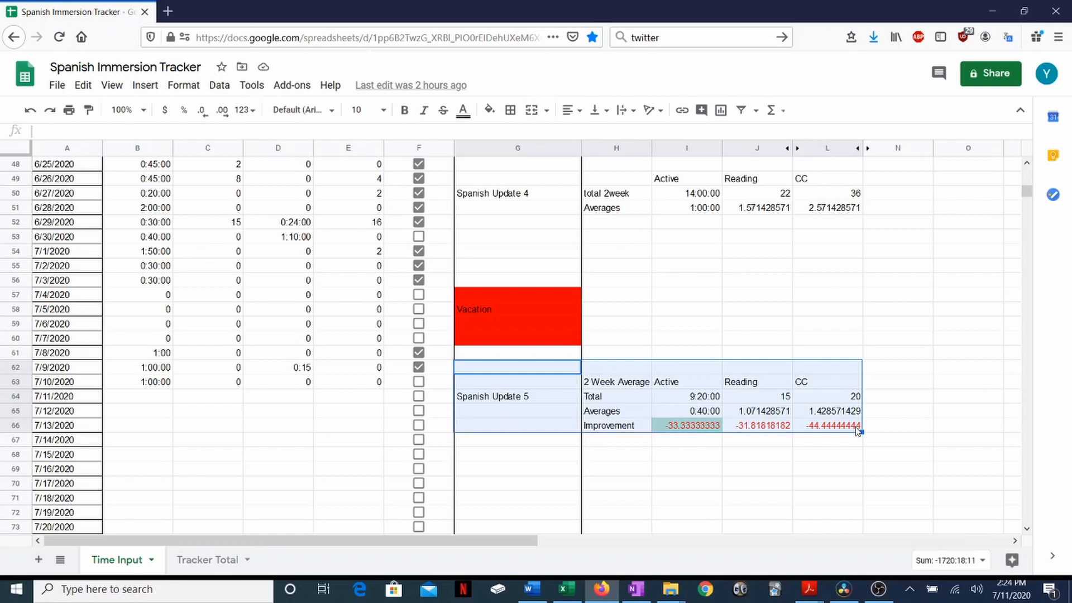
pyautogui.moveTo(782, 409)
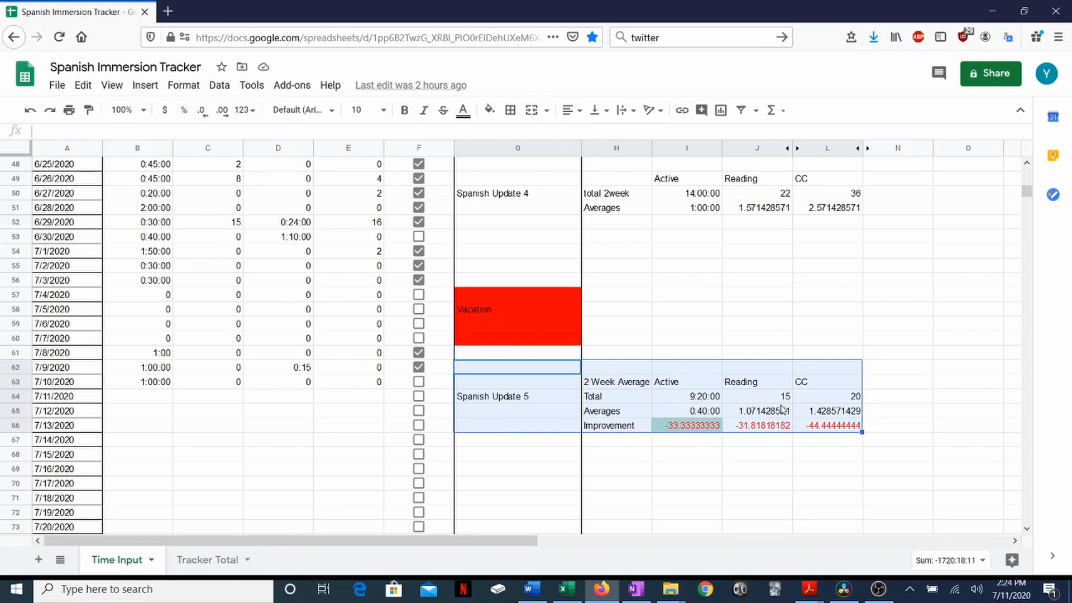
pyautogui.moveTo(656, 389)
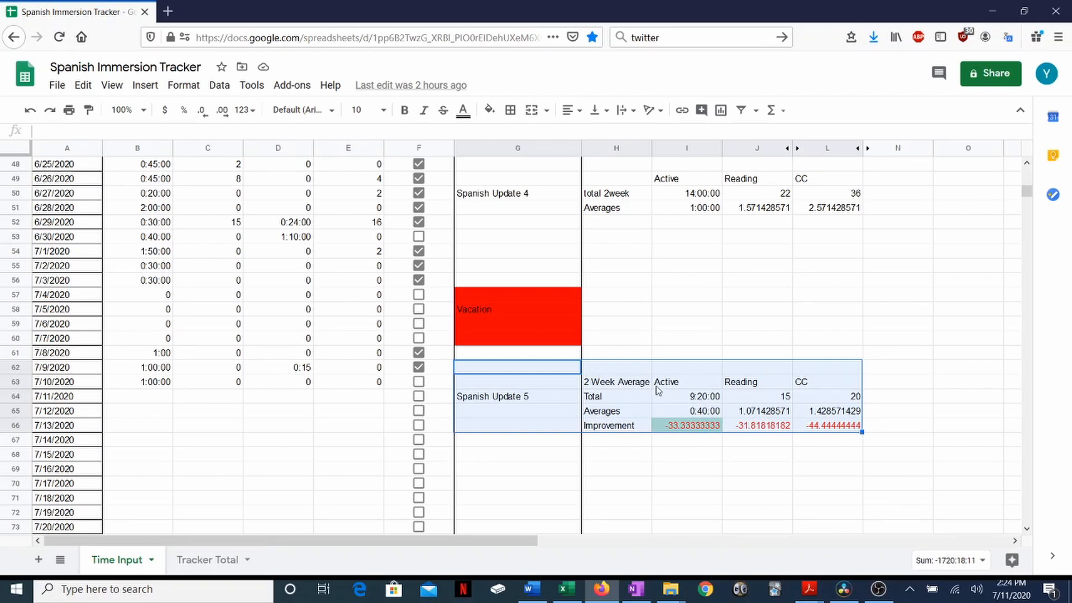
pyautogui.moveTo(678, 390)
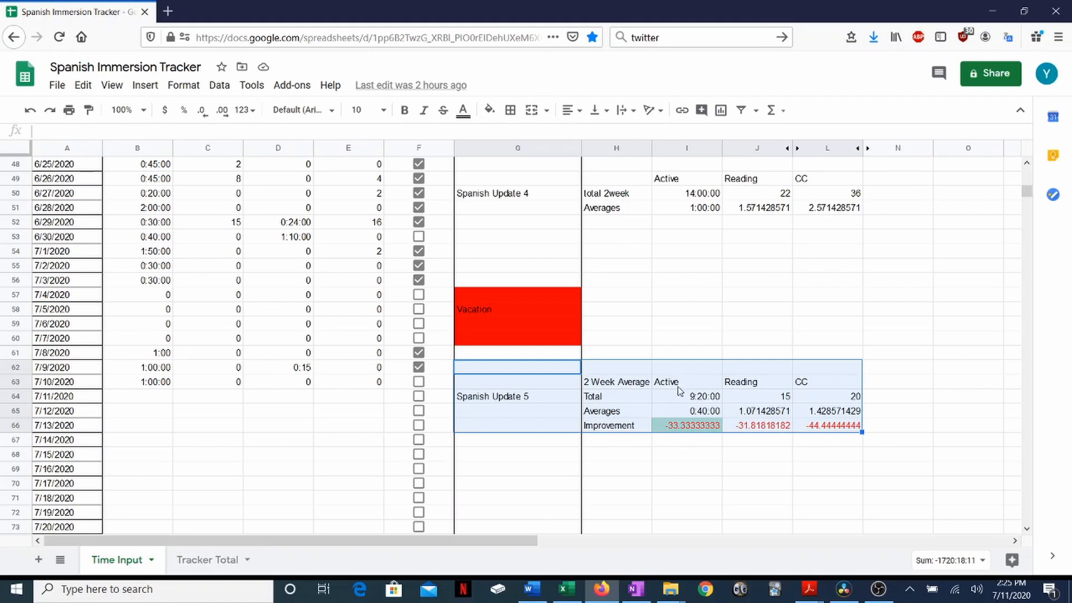
pyautogui.moveTo(689, 387)
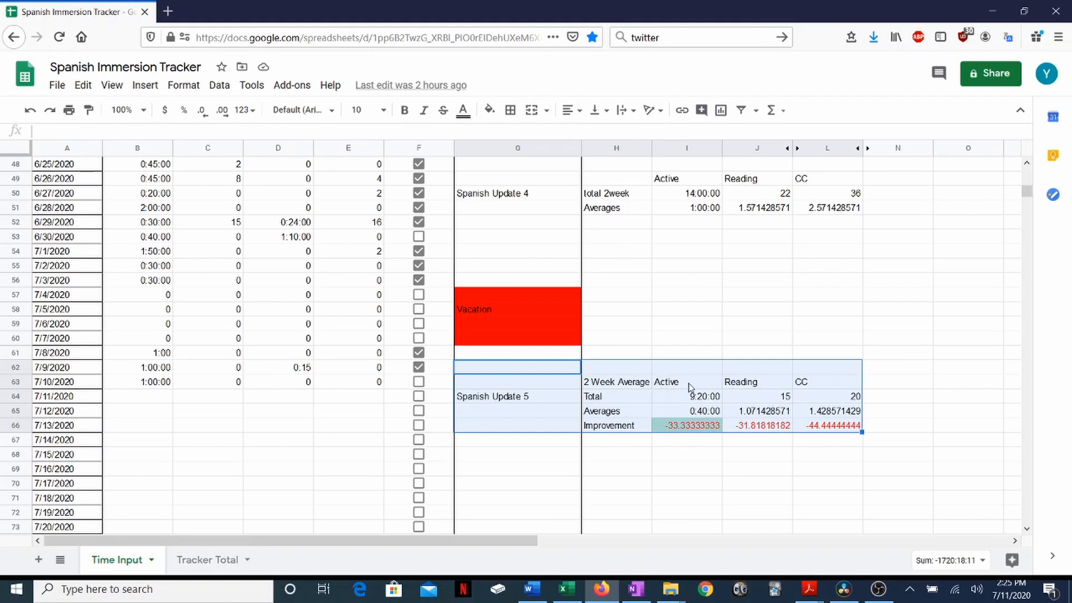
pyautogui.moveTo(848, 404)
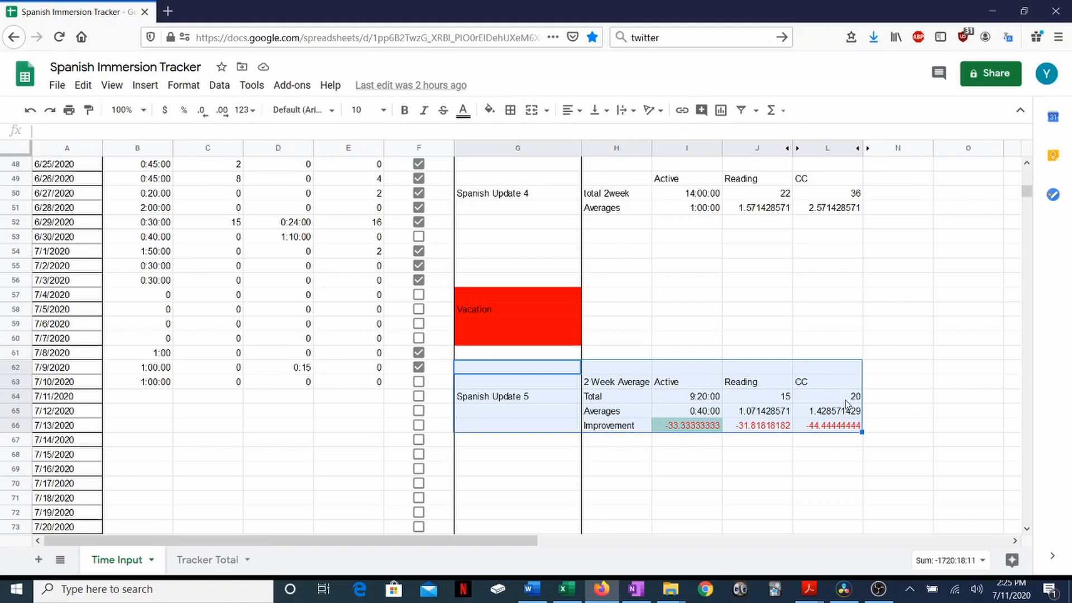
pyautogui.moveTo(690, 399)
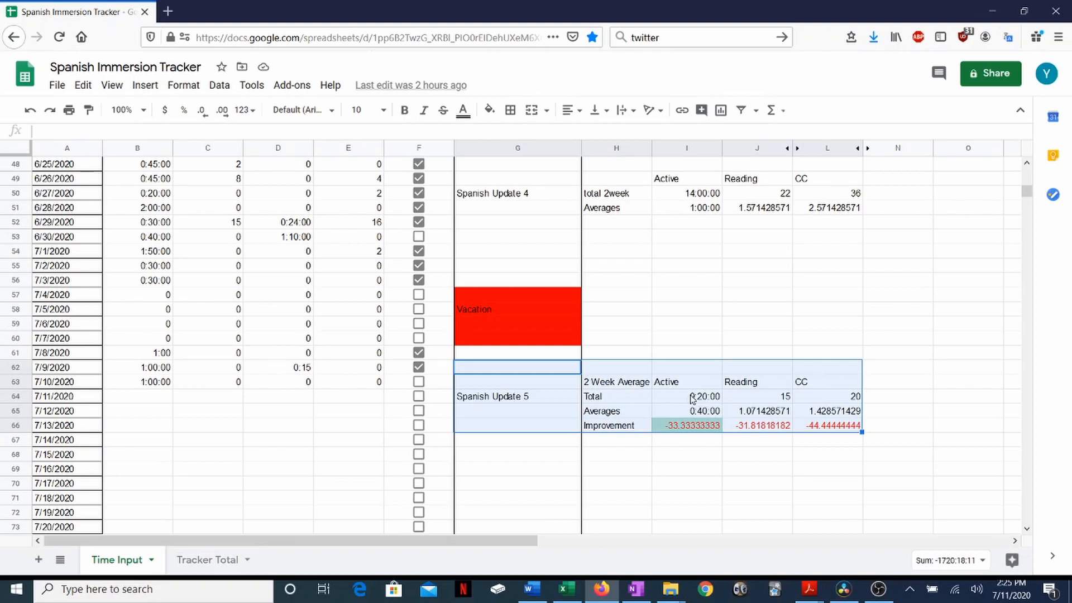
pyautogui.click(685, 395)
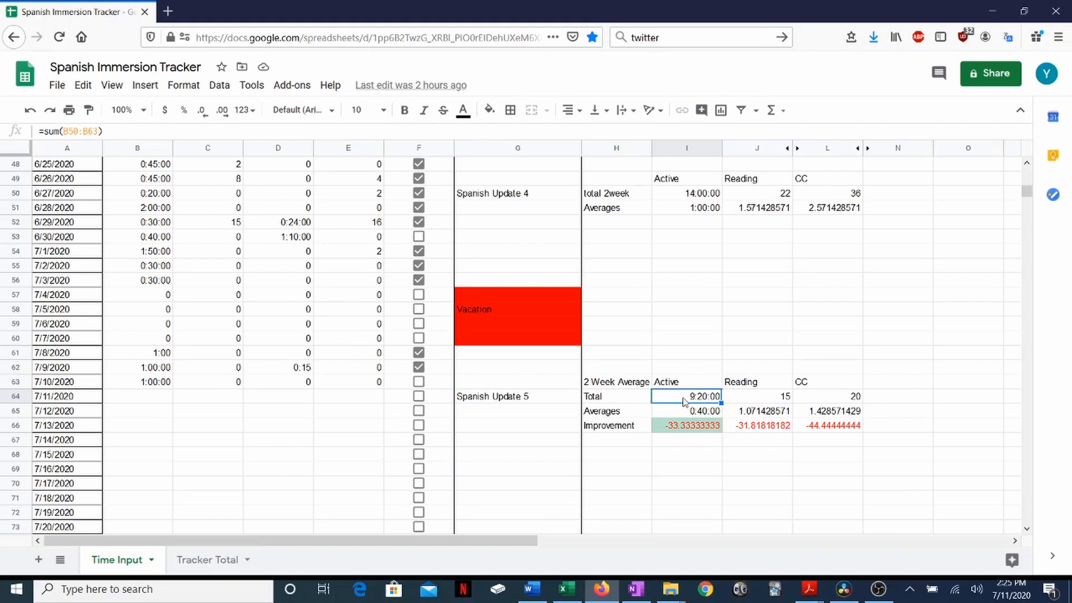
pyautogui.click(757, 396)
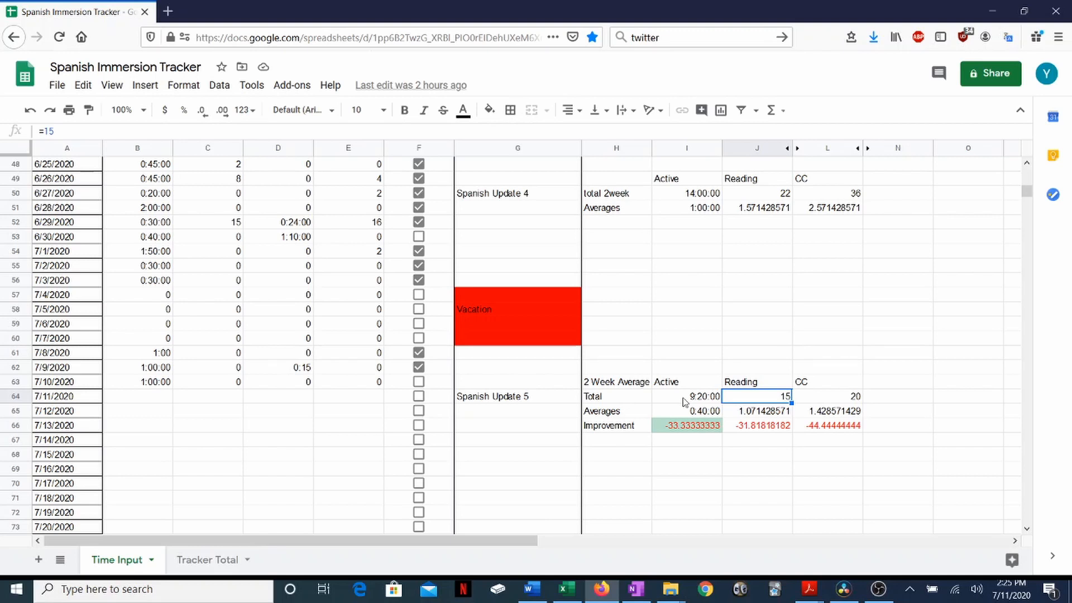
pyautogui.click(827, 395)
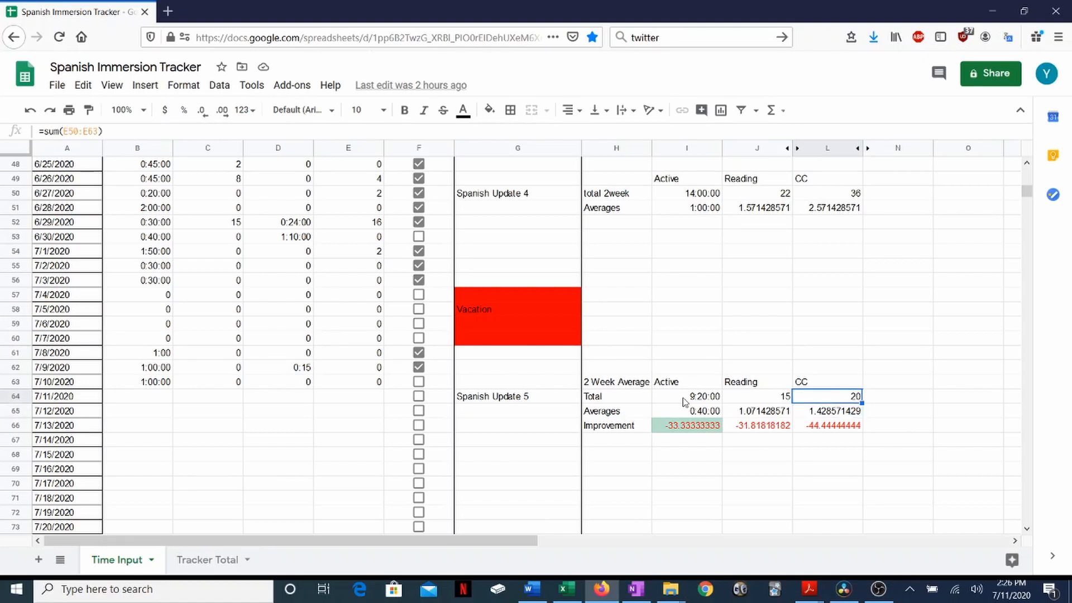
pyautogui.click(827, 411)
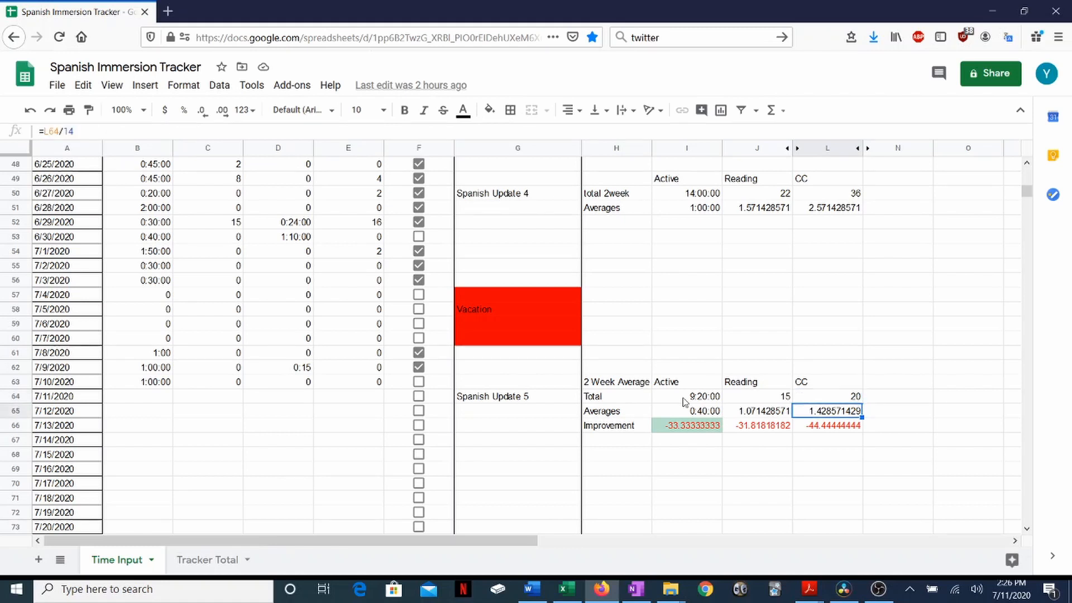
pyautogui.click(686, 410)
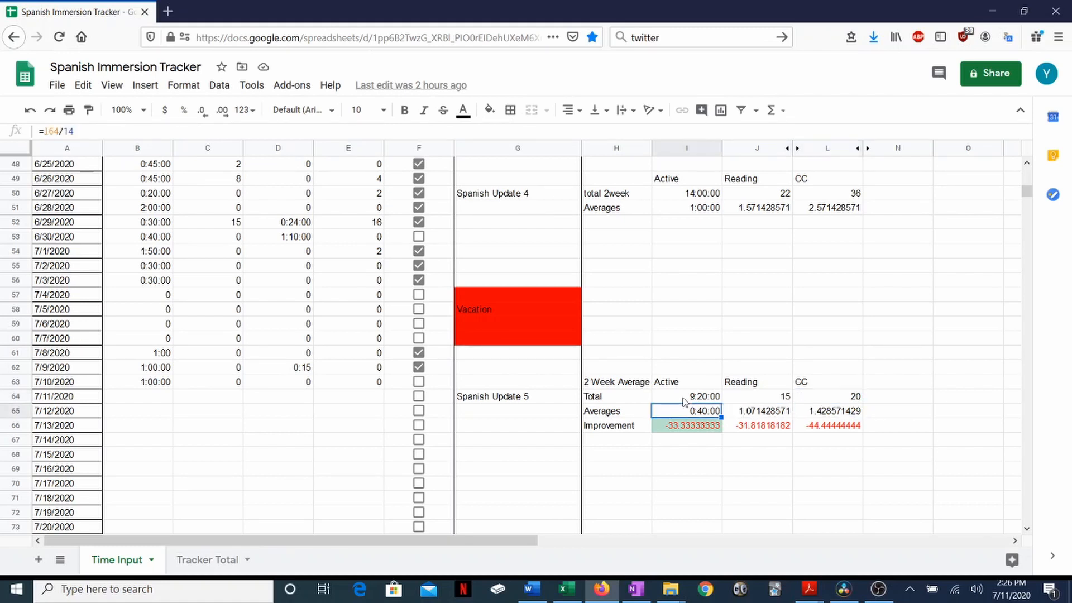
pyautogui.click(757, 411)
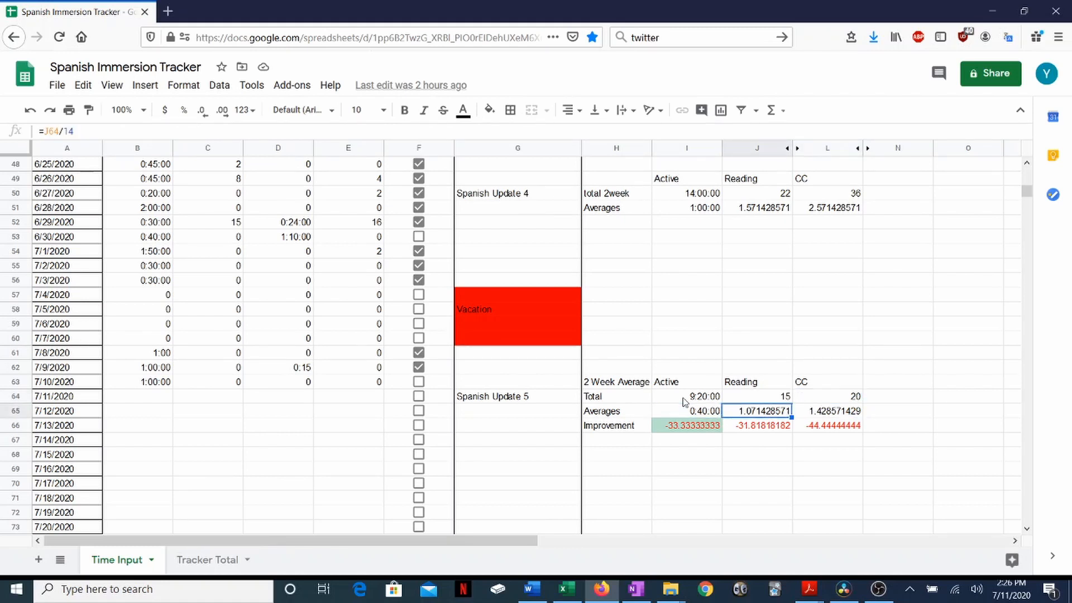
# Review the CC and Active Improvement percentage formulas against the Active average
pyautogui.click(827, 425)
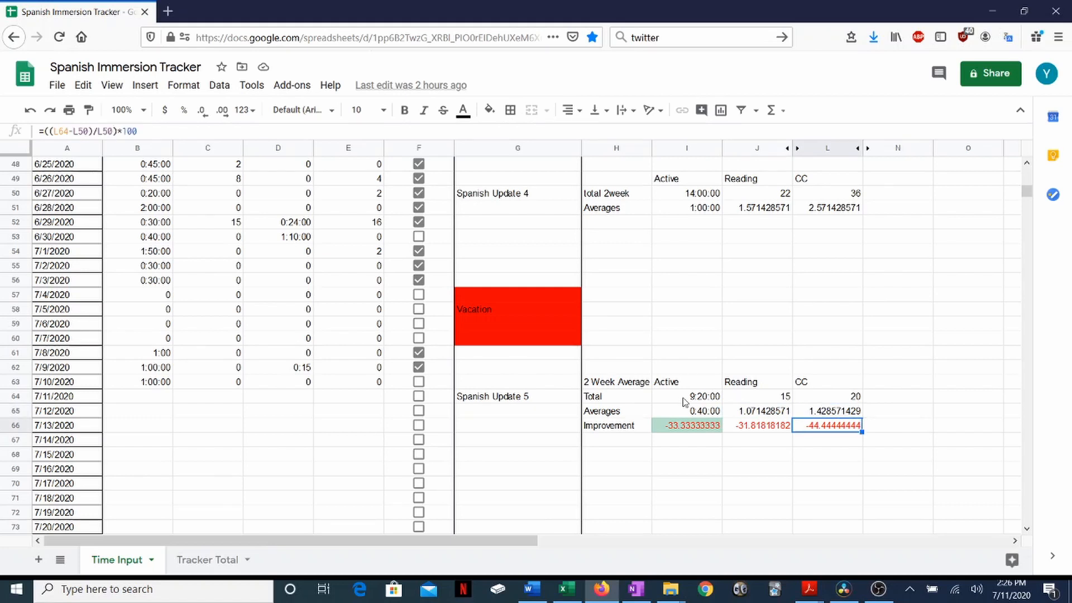
pyautogui.click(687, 425)
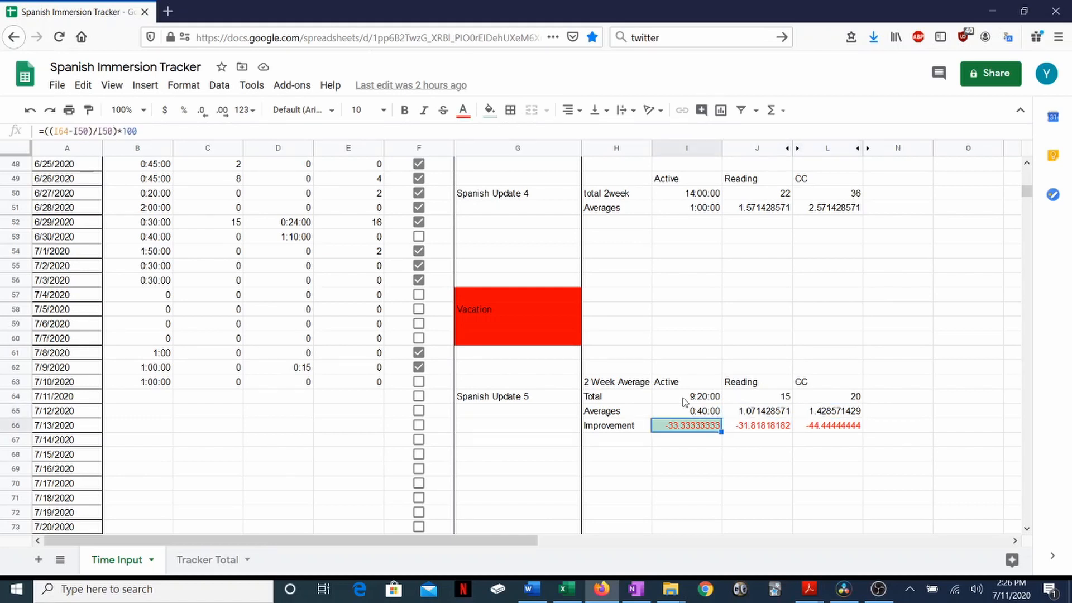
pyautogui.click(687, 411)
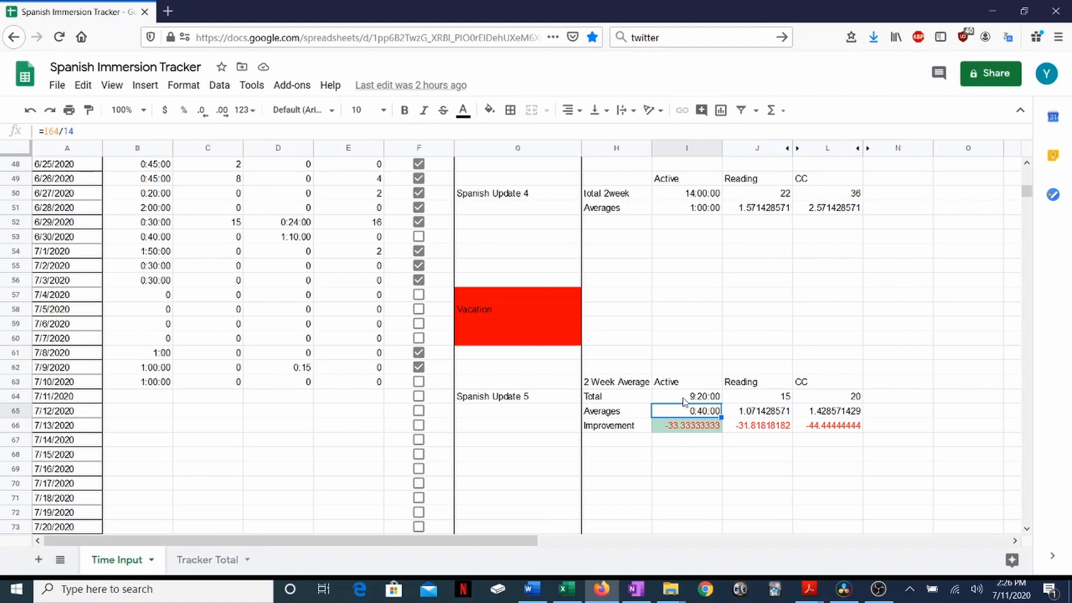
pyautogui.moveTo(627, 451)
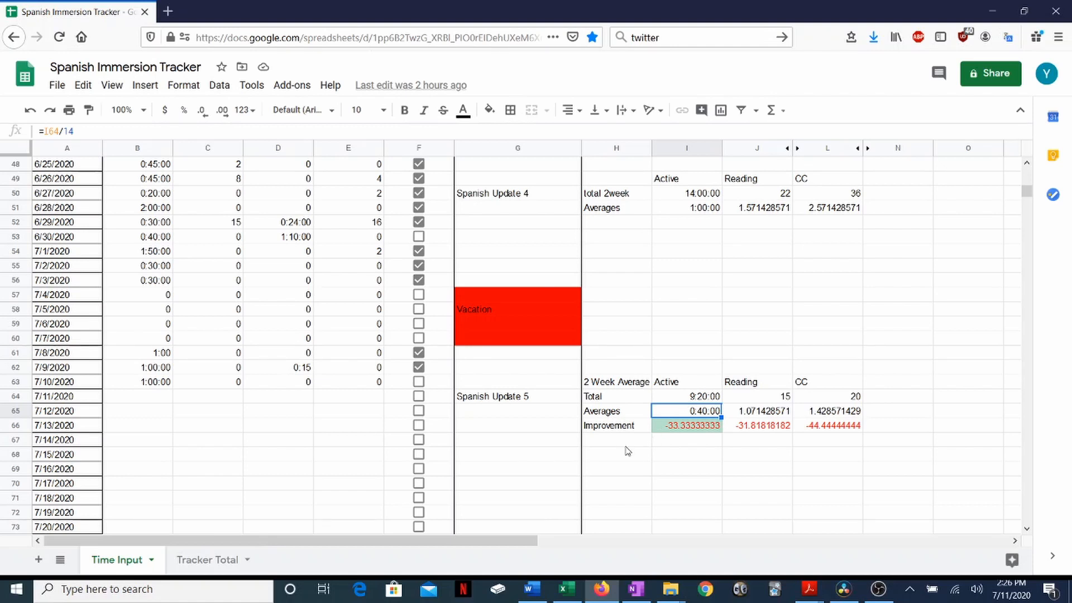
pyautogui.moveTo(686, 435)
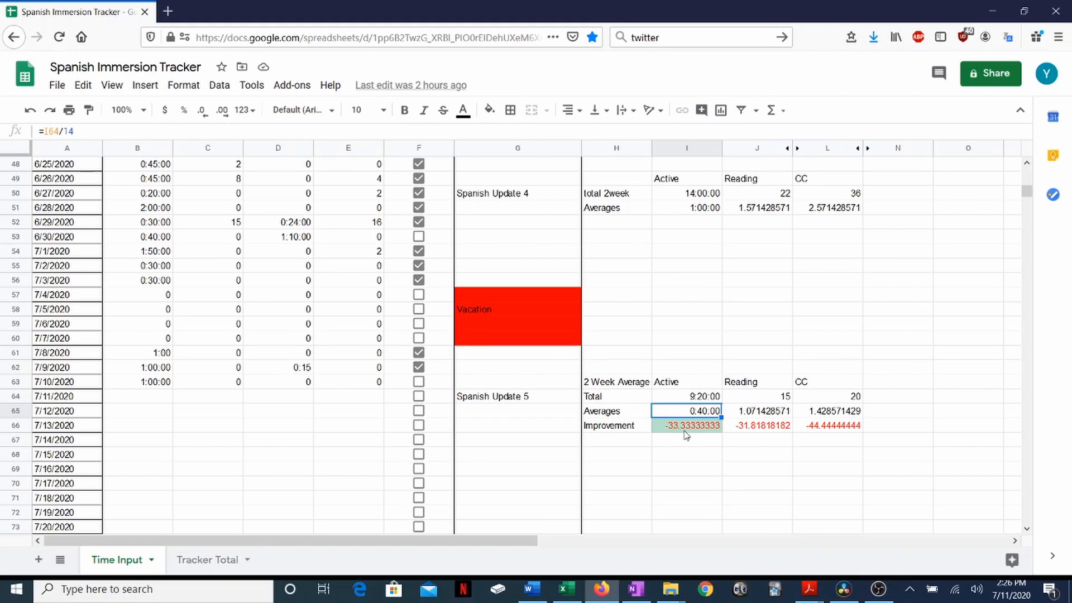
pyautogui.click(686, 425)
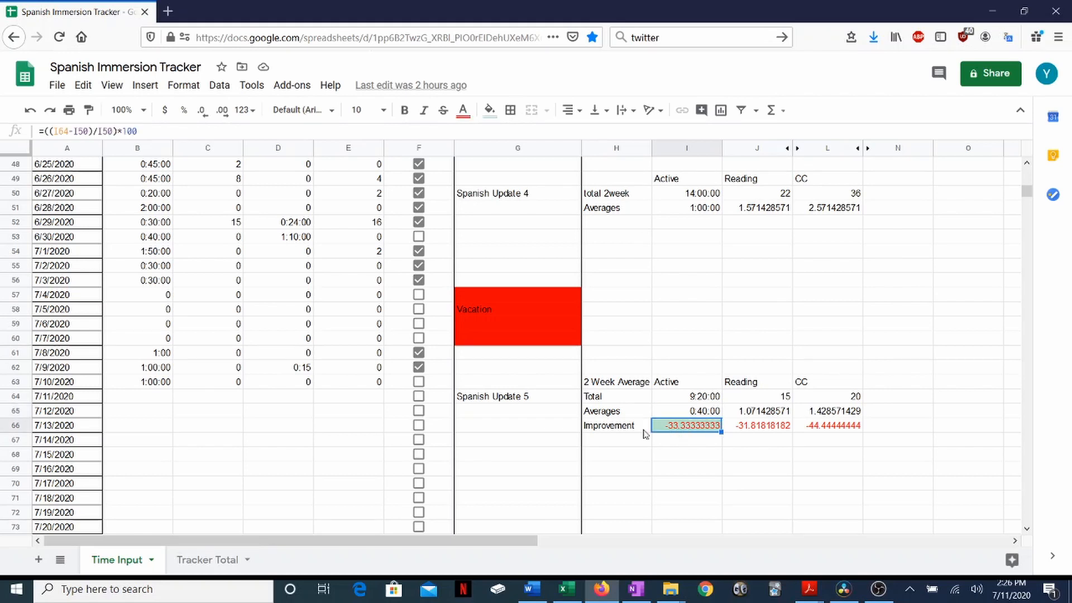
pyautogui.moveTo(618, 431)
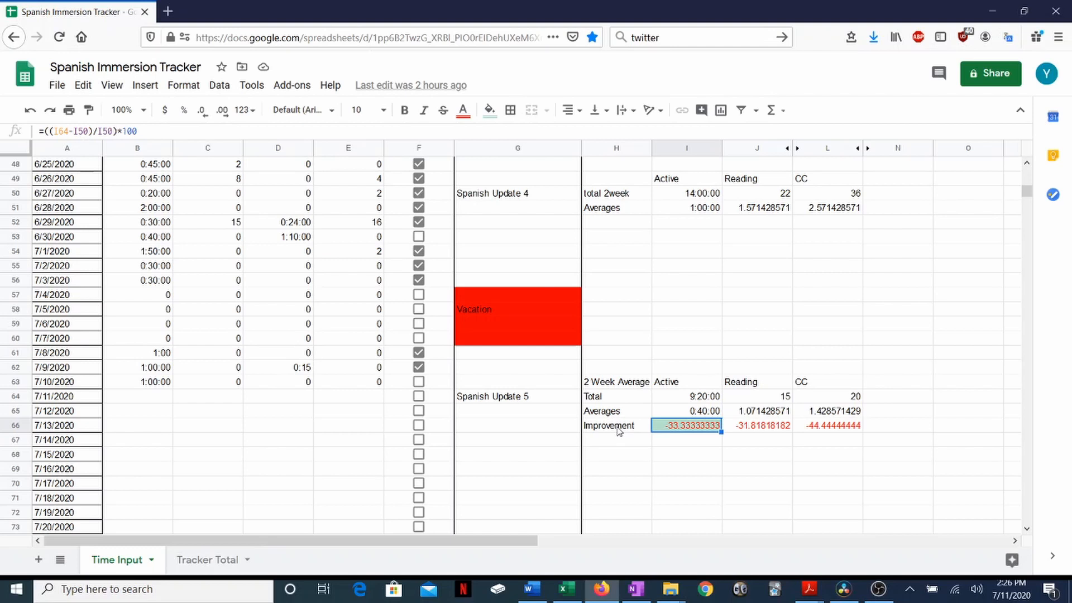
pyautogui.click(614, 424)
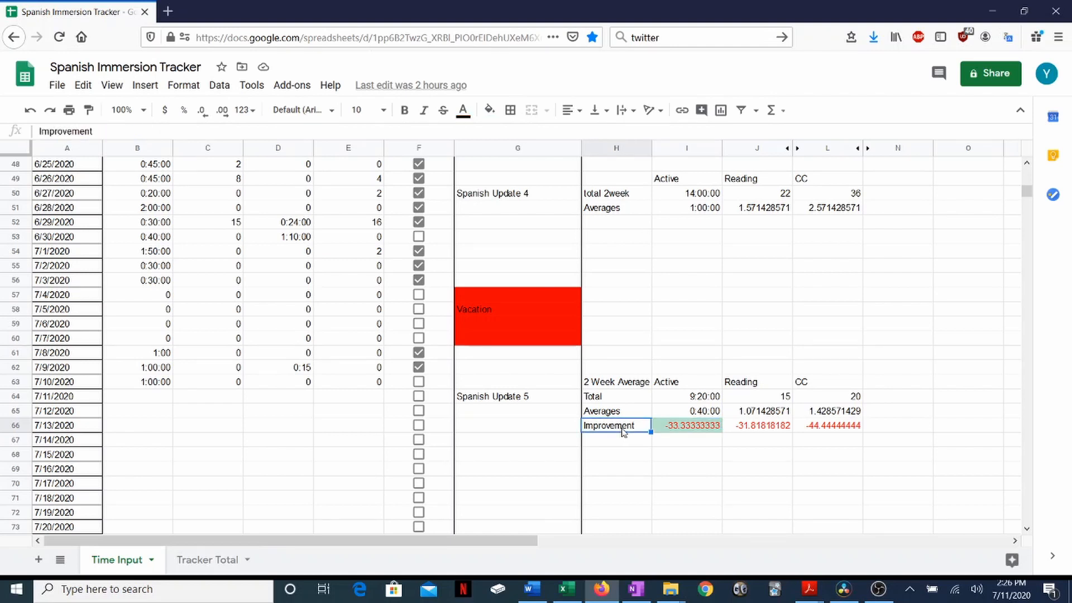
pyautogui.click(687, 424)
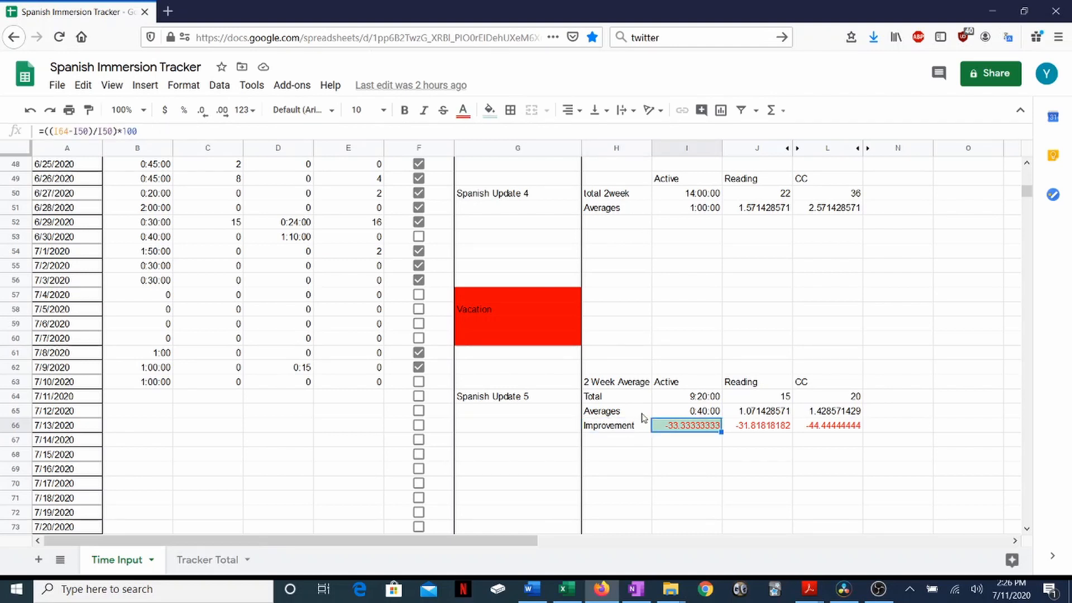
# Compare Update 5 totals with the Update 4 Active total, then review Active, Reading and CC improvement formulas
pyautogui.click(686, 395)
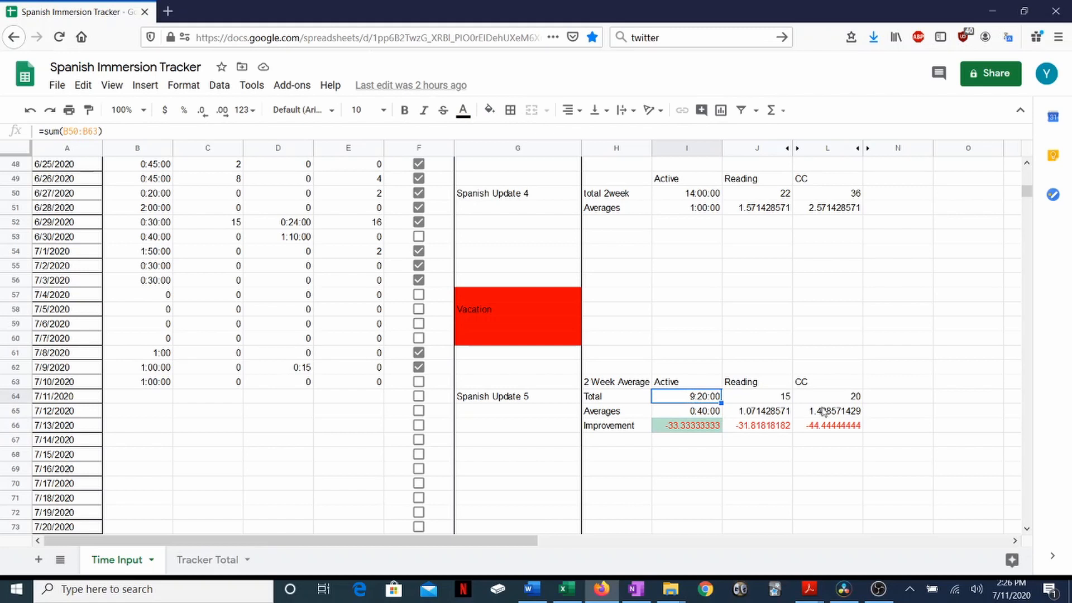
pyautogui.click(757, 395)
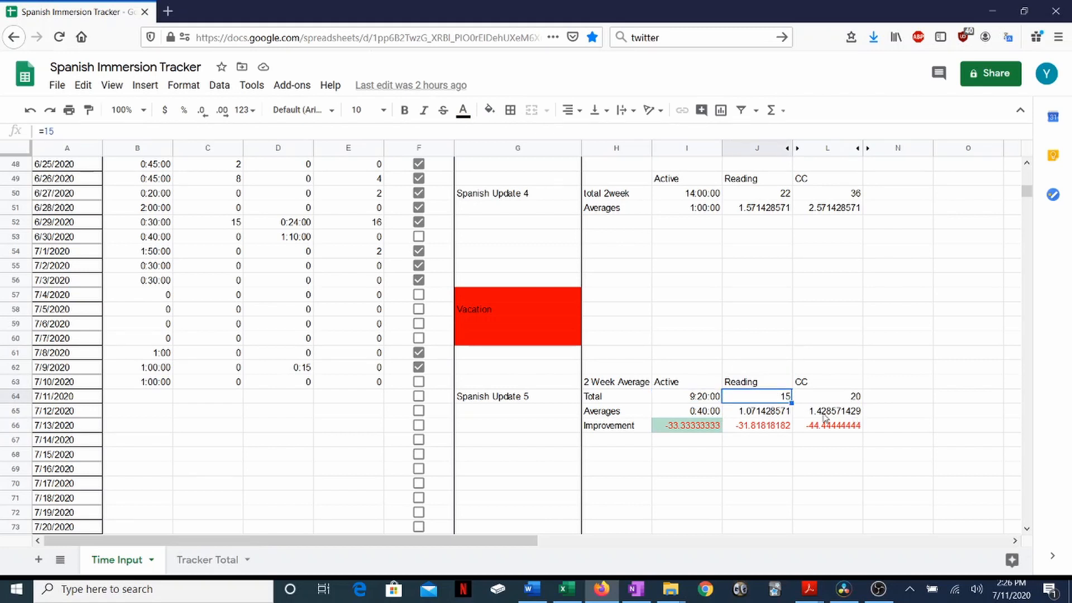
pyautogui.click(826, 395)
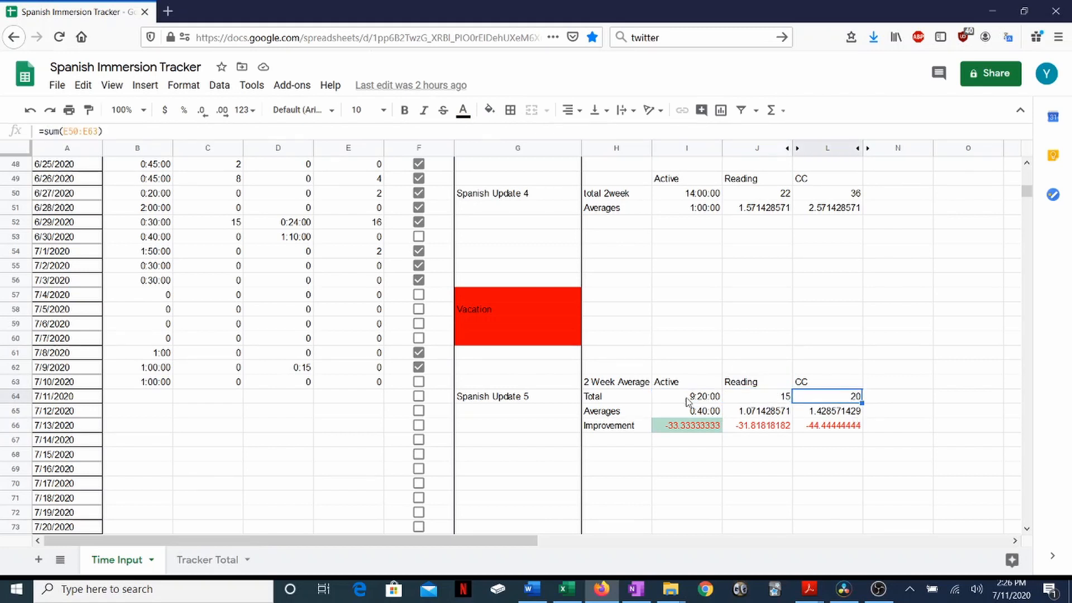
pyautogui.click(687, 193)
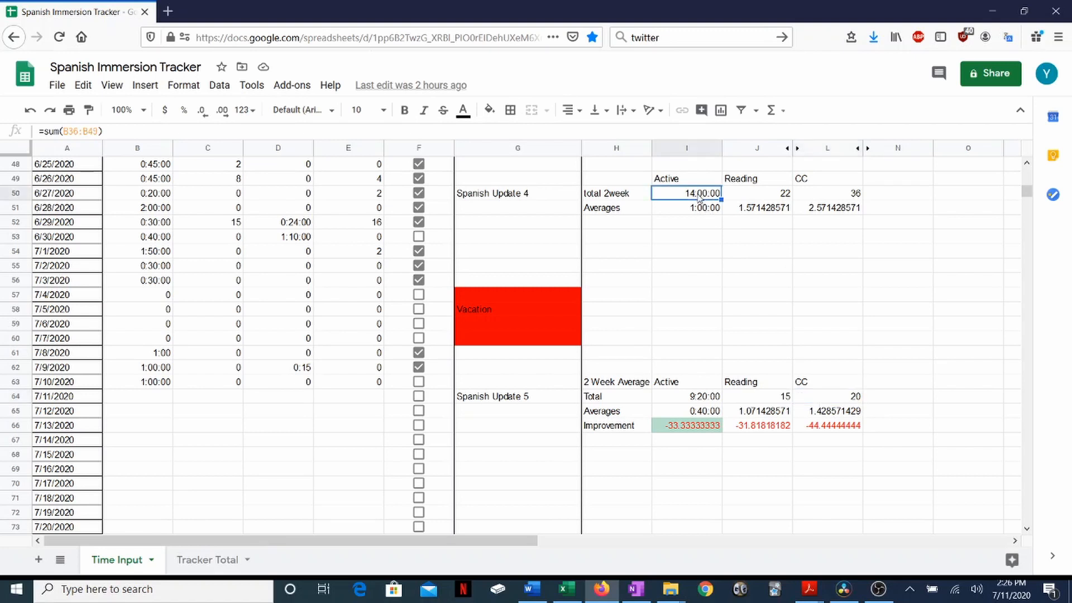
pyautogui.click(685, 395)
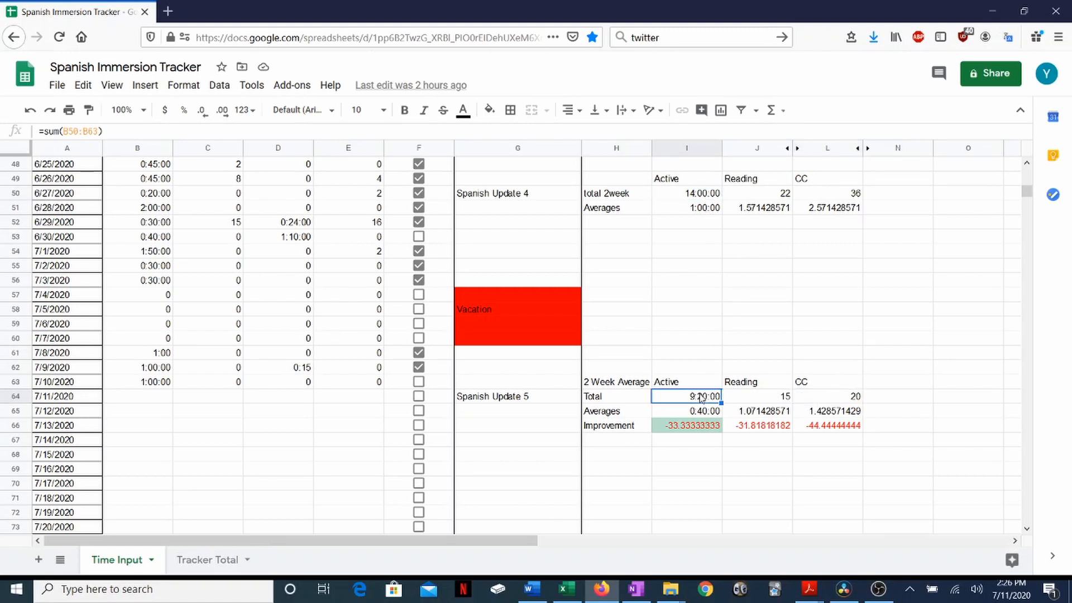
pyautogui.click(685, 424)
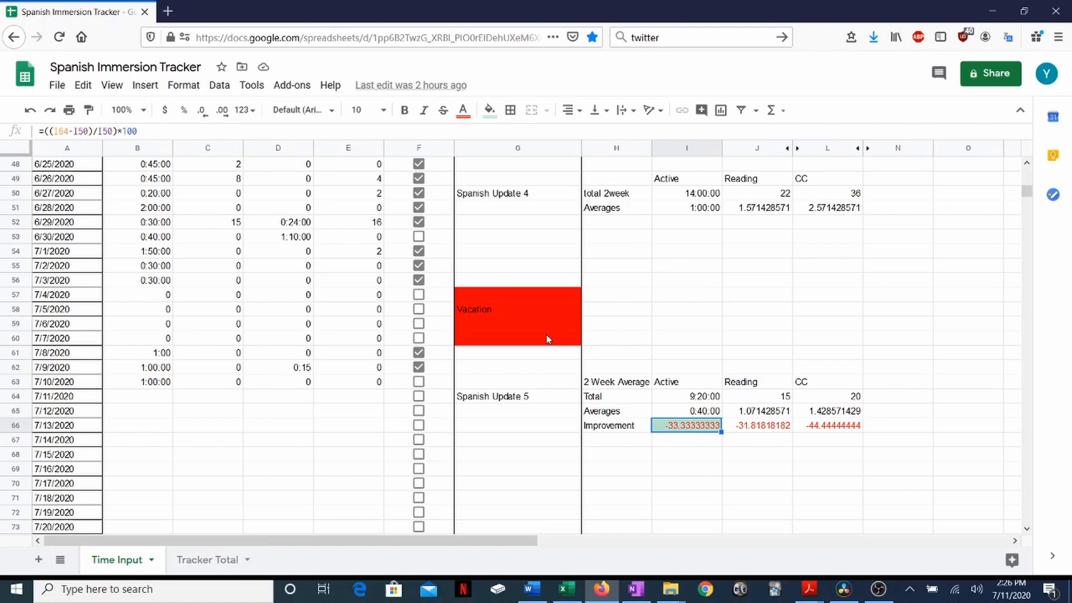
pyautogui.moveTo(693, 190)
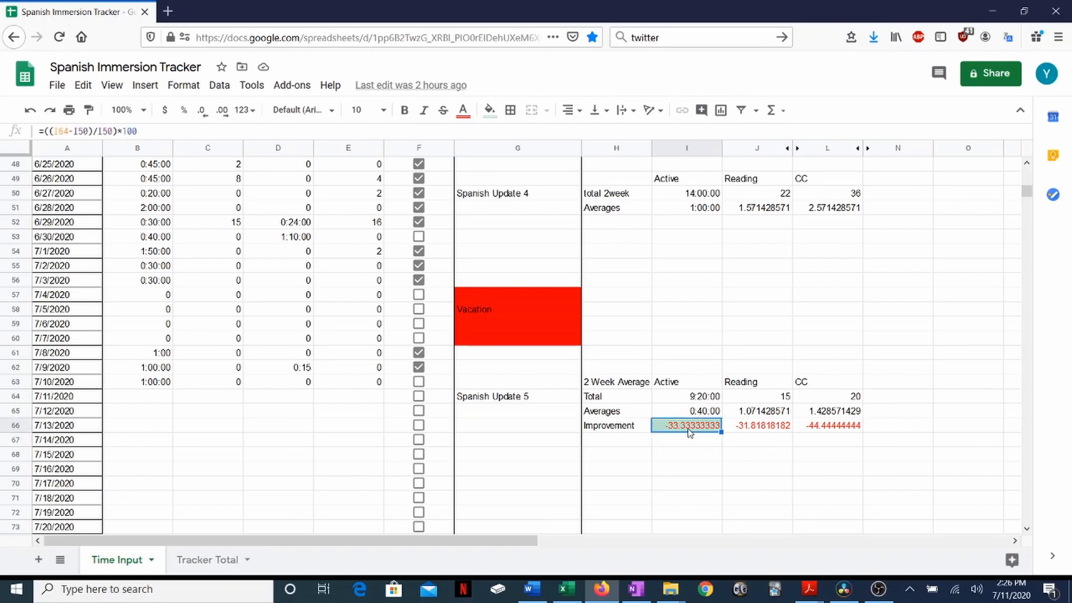
pyautogui.click(757, 424)
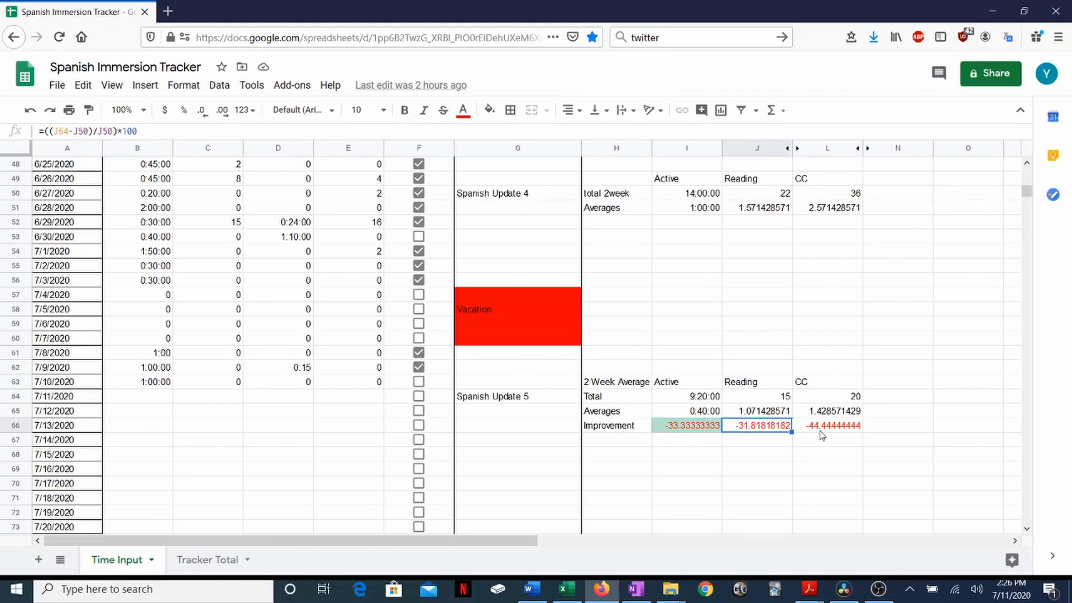
pyautogui.click(827, 424)
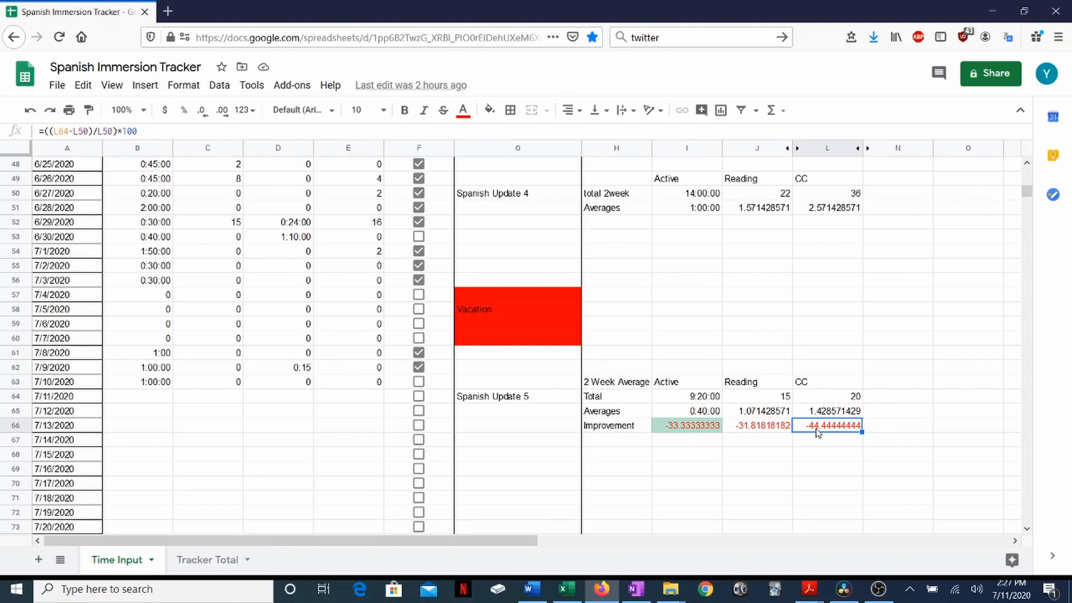
pyautogui.moveTo(682, 428)
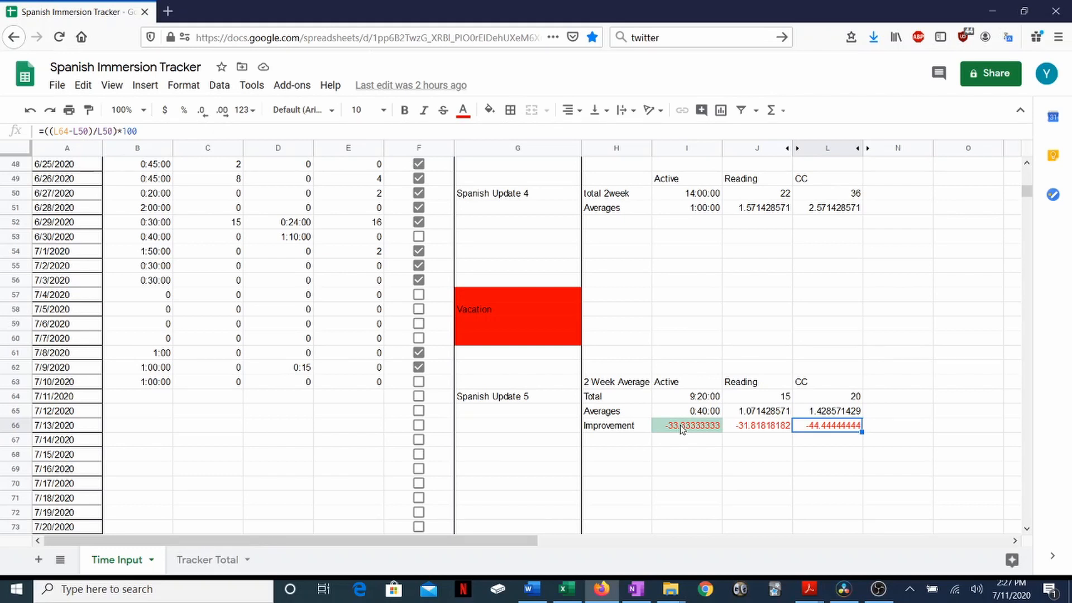
pyautogui.moveTo(783, 413)
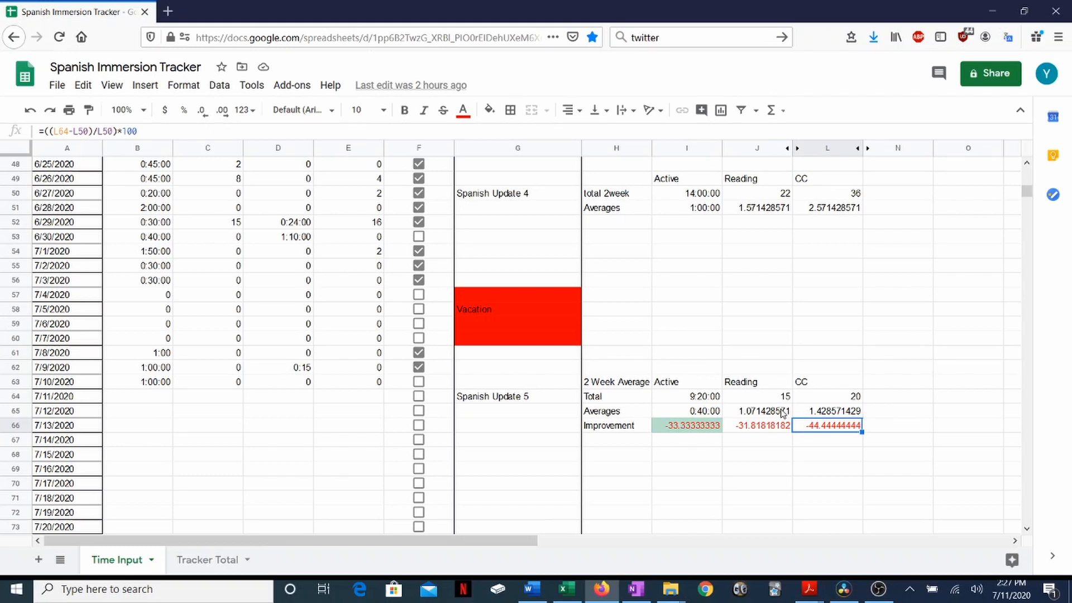
pyautogui.moveTo(845, 436)
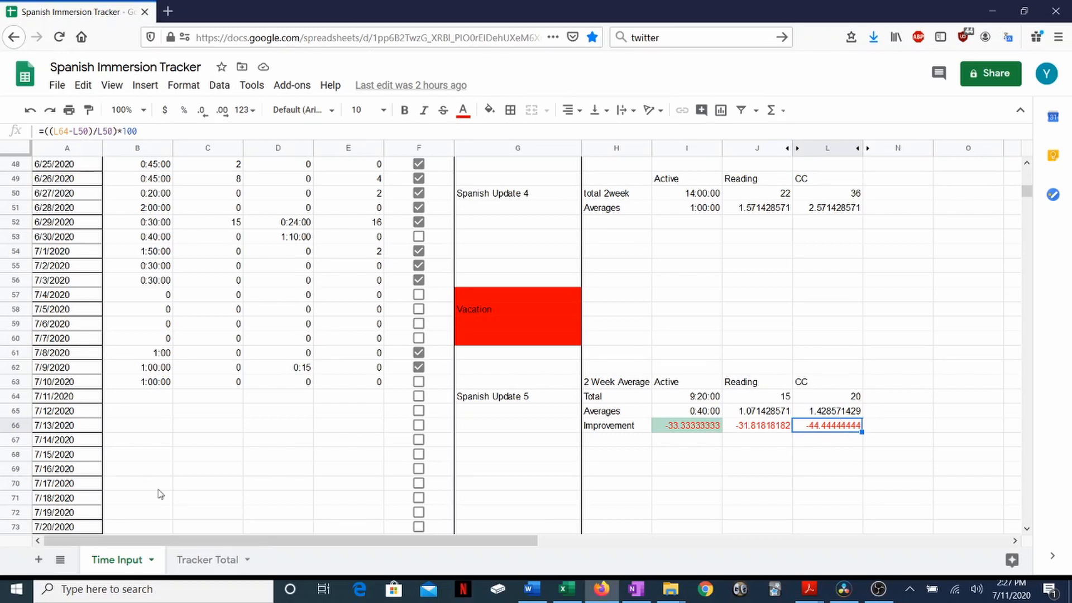
pyautogui.moveTo(209, 565)
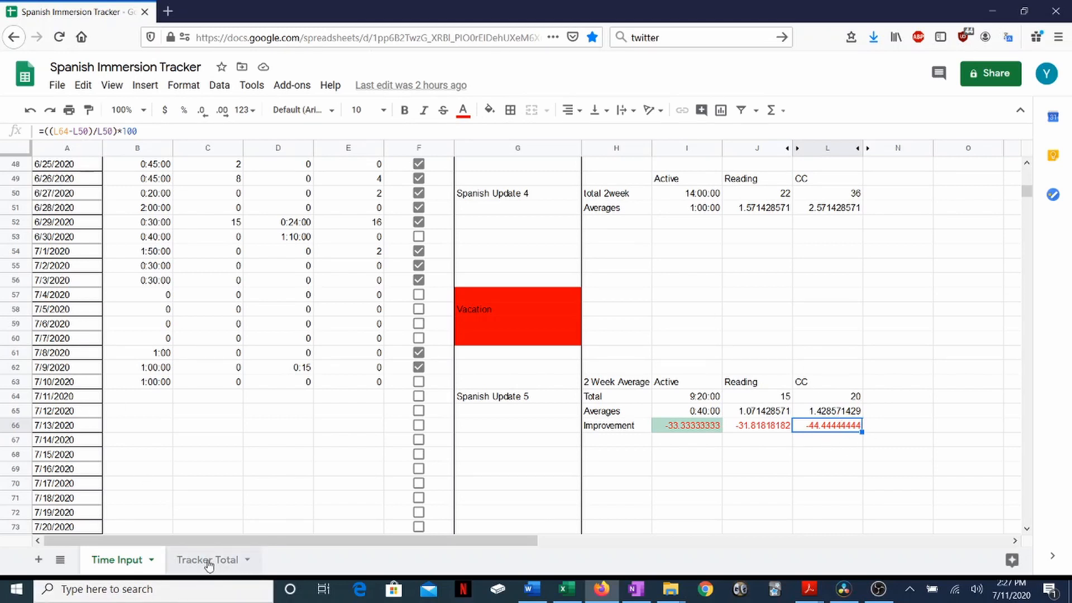
# On Tracker Total, review the Active and Reading percent-of-goal formulas against the Active, Reading and CC goal values
pyautogui.click(206, 559)
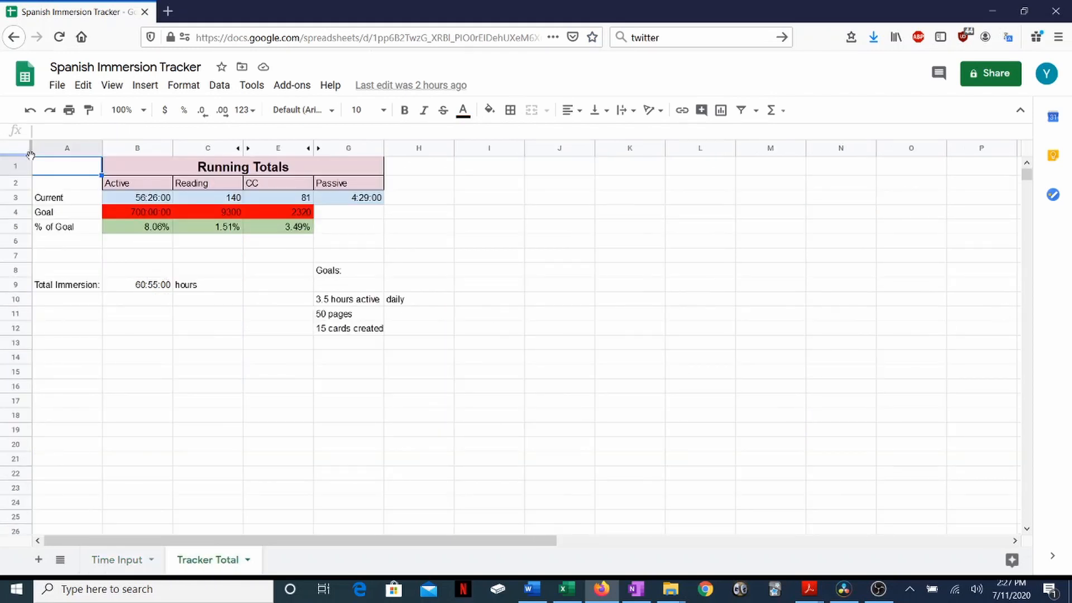
pyautogui.click(137, 197)
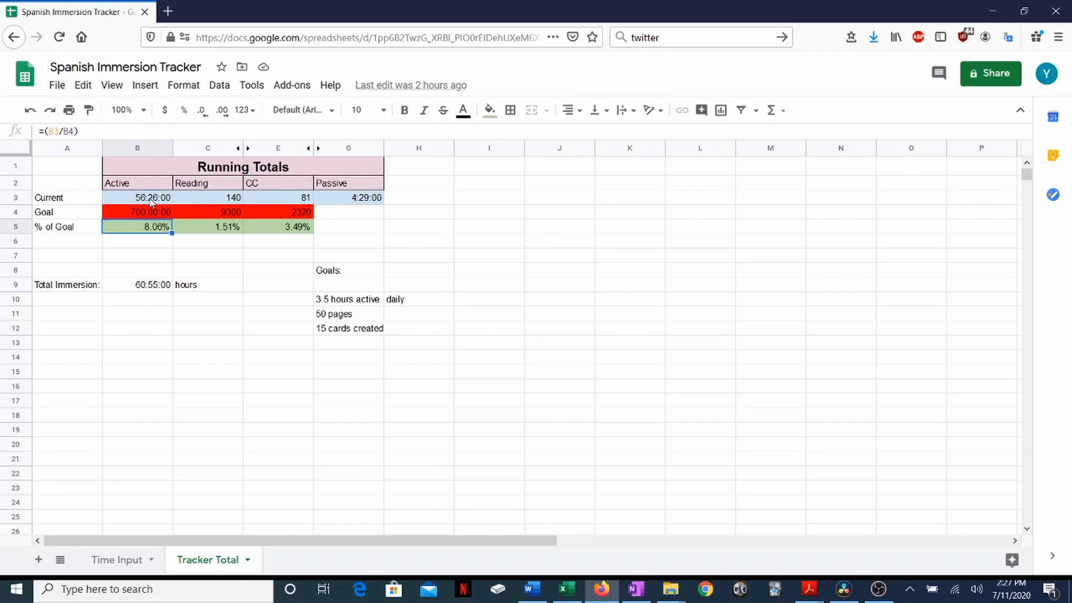
pyautogui.click(136, 211)
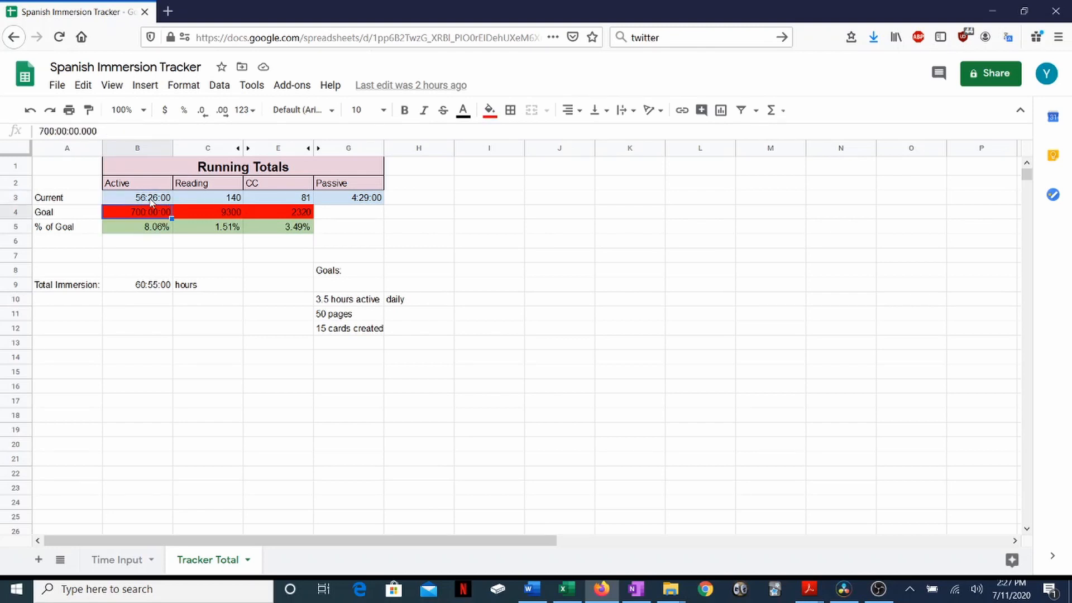
pyautogui.click(208, 211)
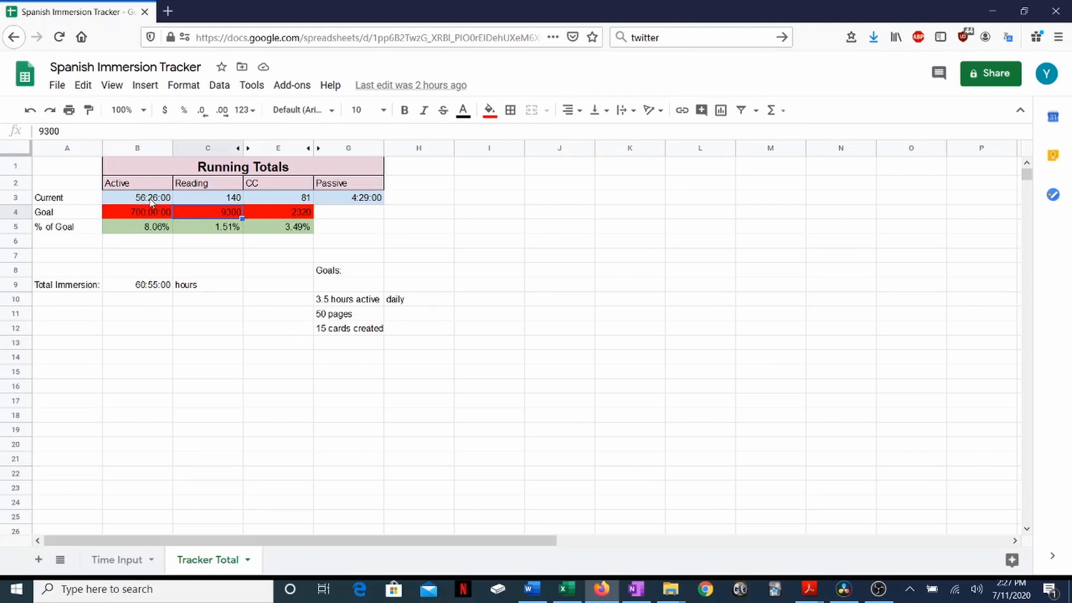
pyautogui.click(208, 198)
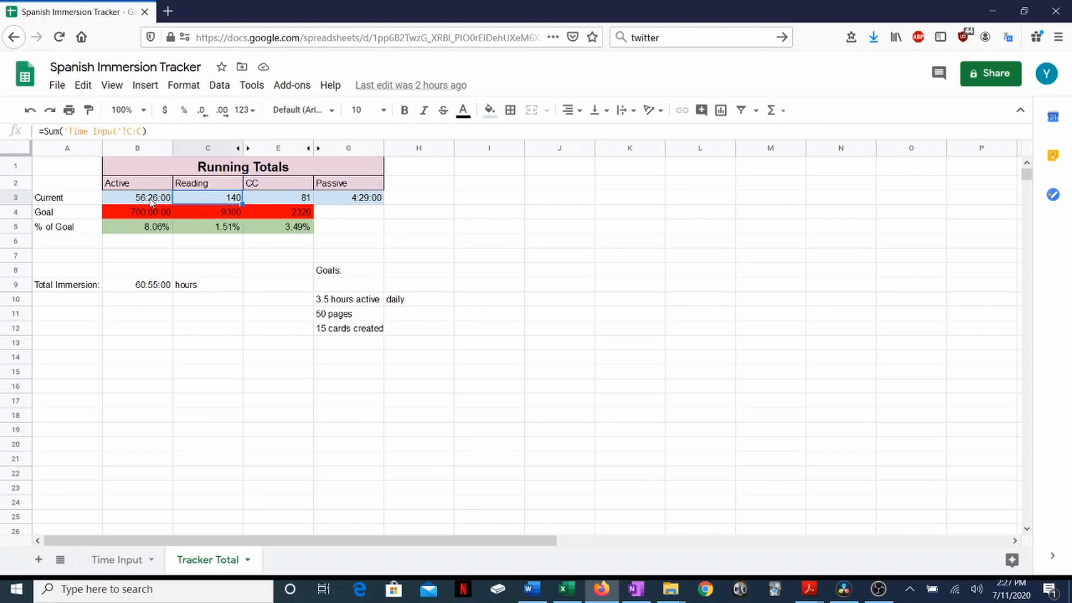
pyautogui.click(208, 211)
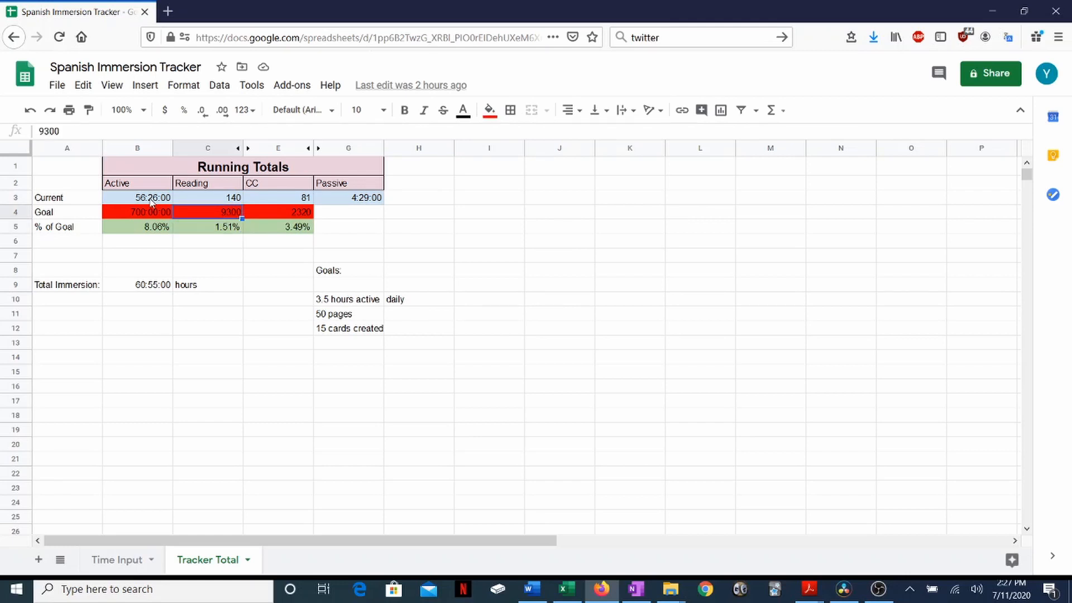
pyautogui.click(278, 211)
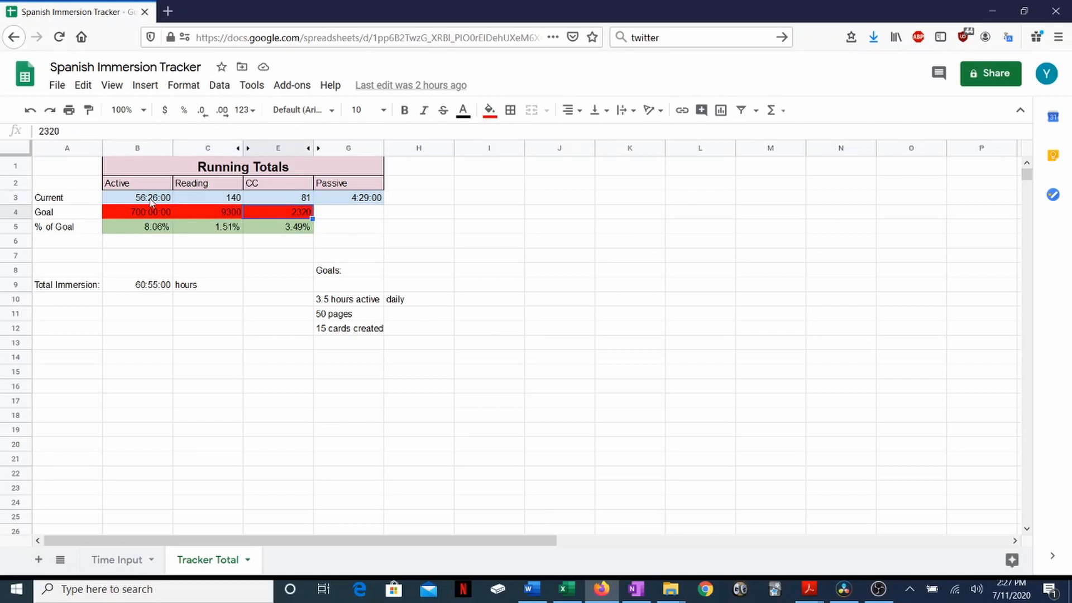
pyautogui.click(278, 242)
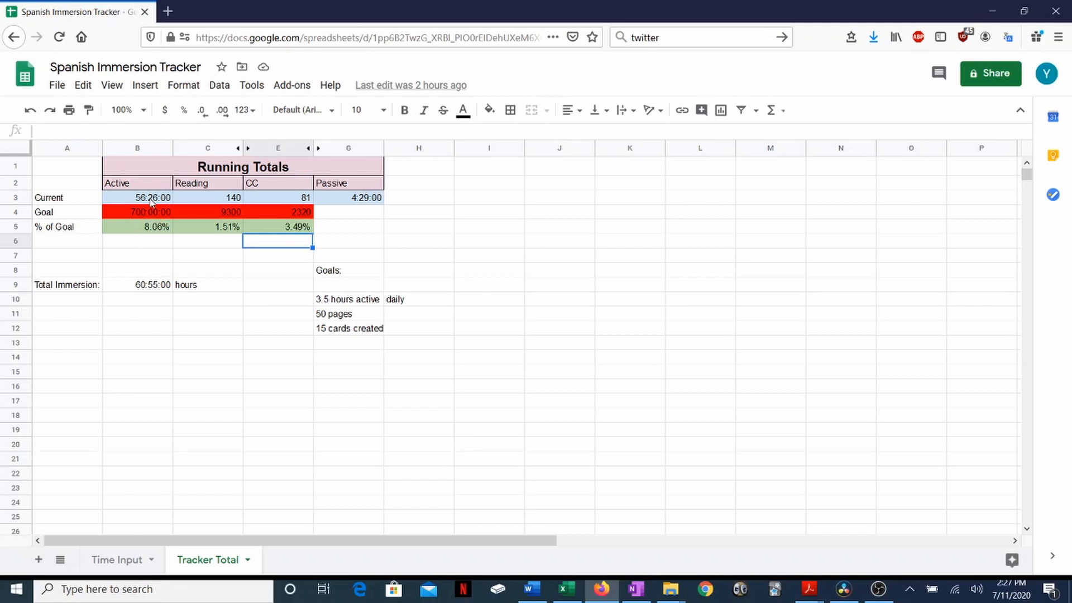
pyautogui.click(136, 254)
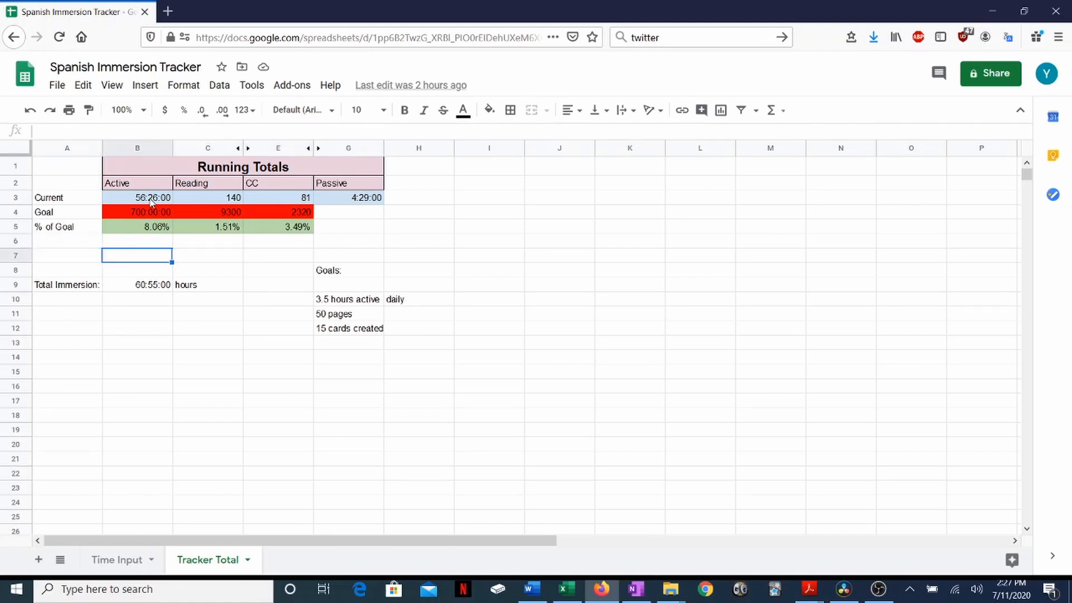
pyautogui.click(136, 241)
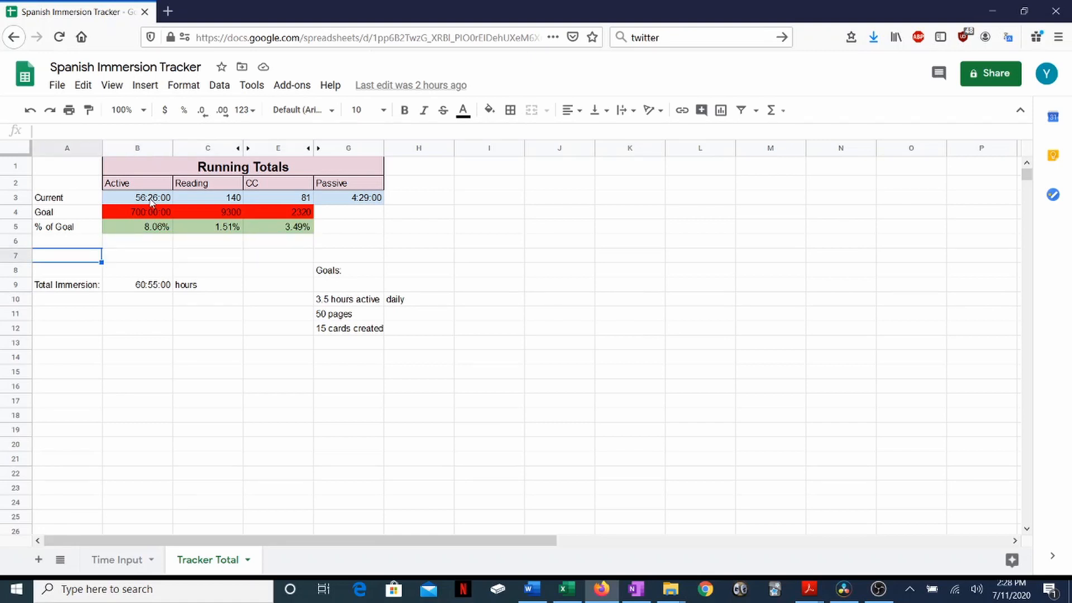
pyautogui.click(278, 269)
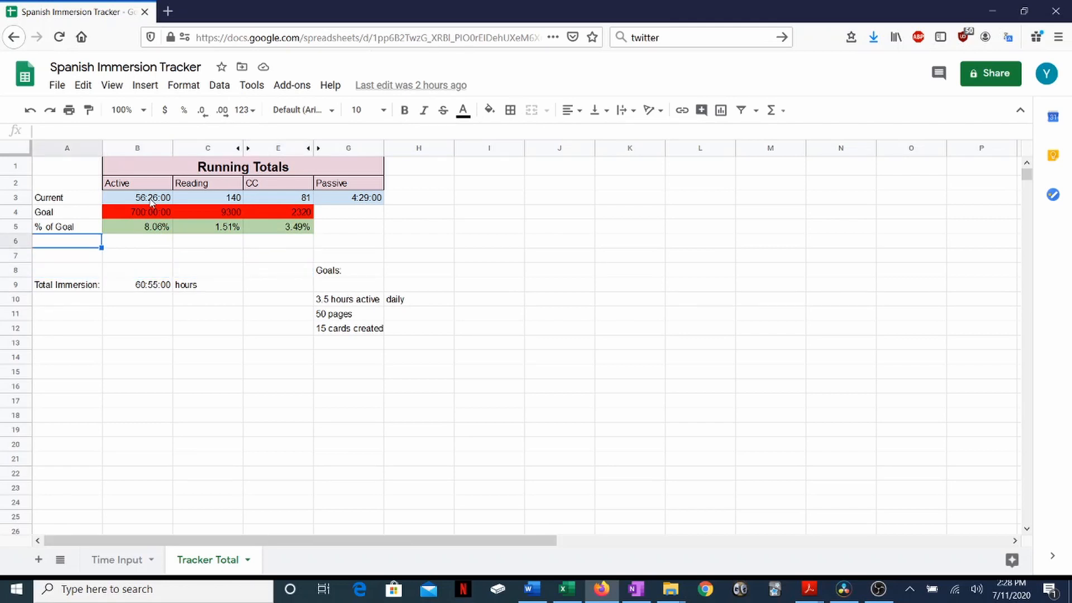
pyautogui.click(208, 241)
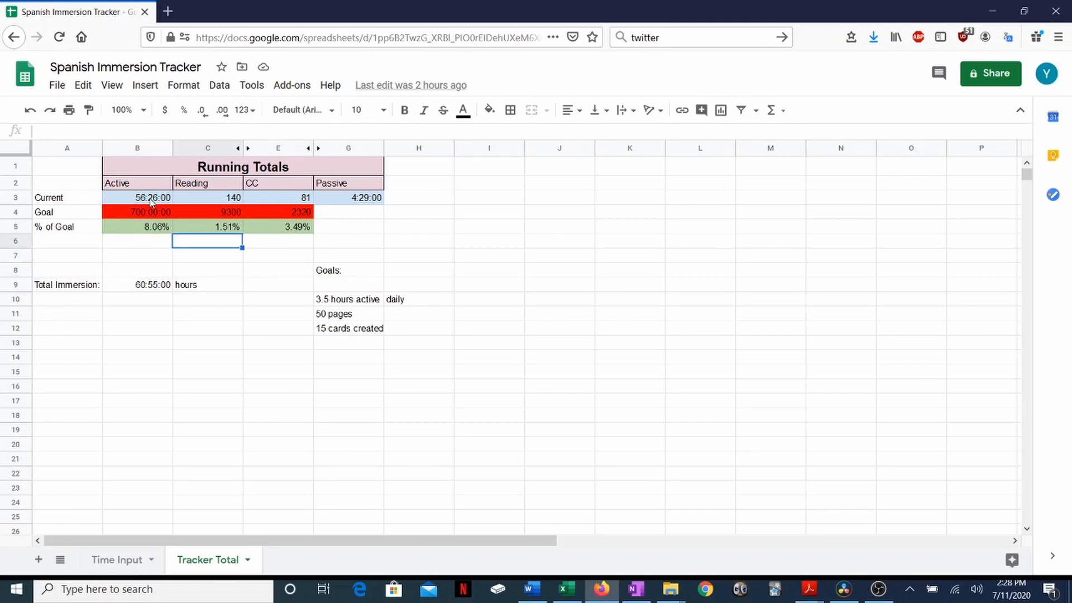
pyautogui.click(278, 270)
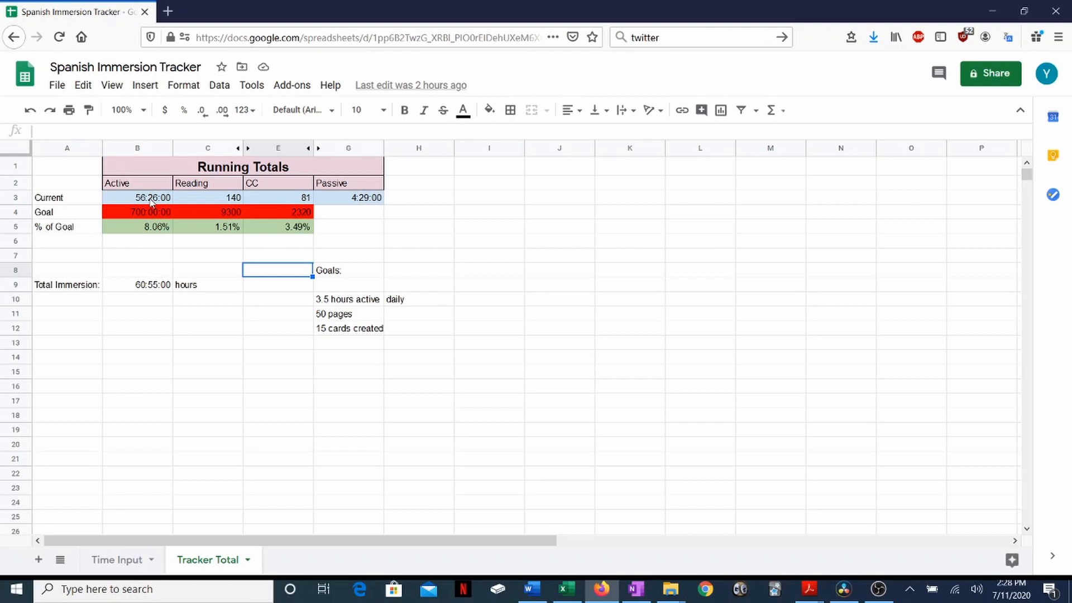
pyautogui.moveTo(171, 301)
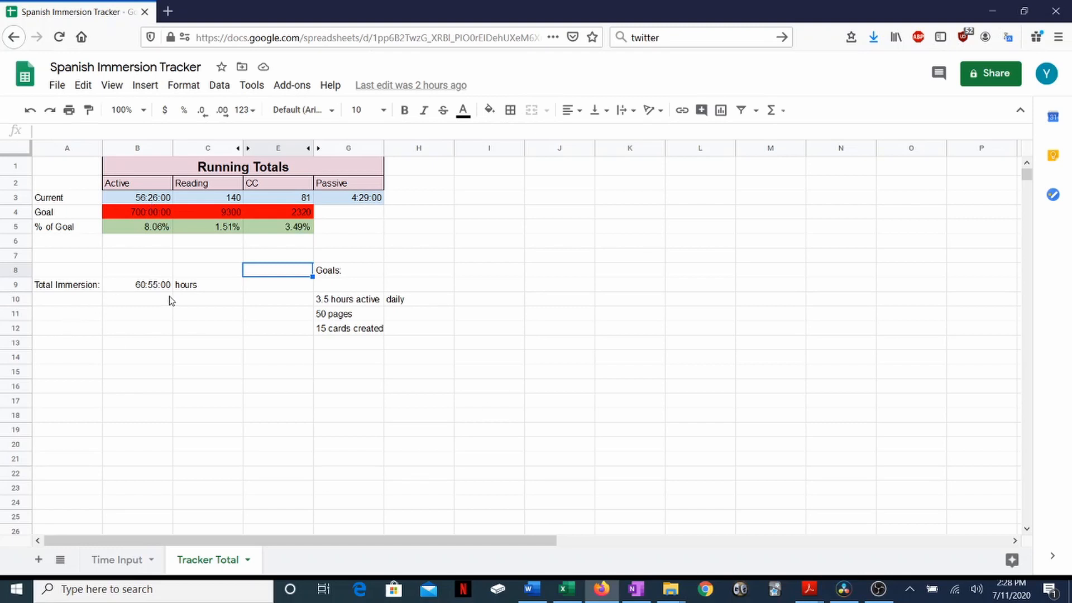
pyautogui.click(137, 284)
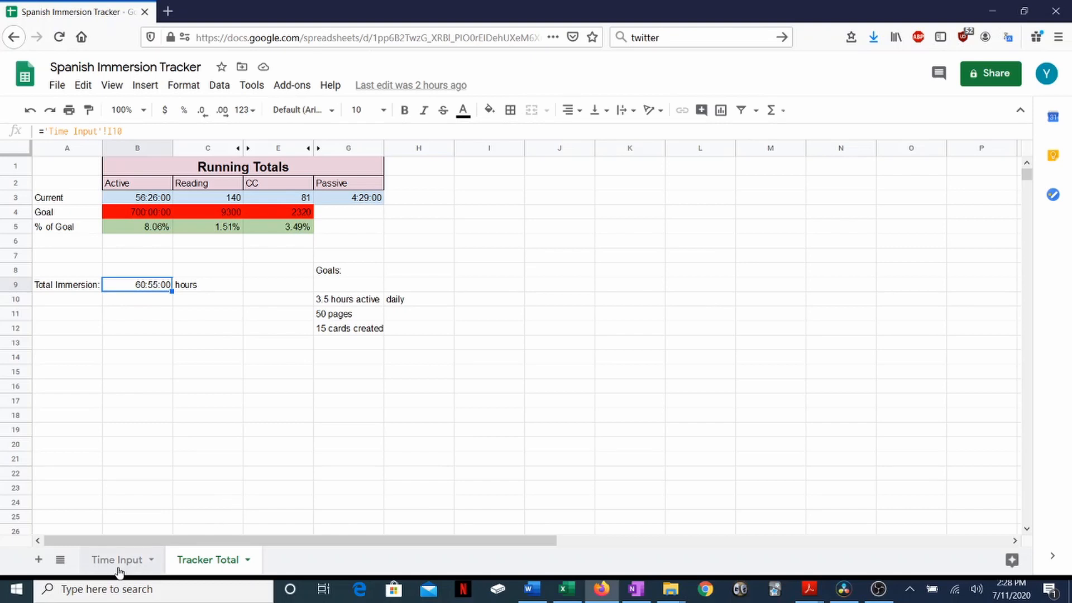
pyautogui.click(117, 559)
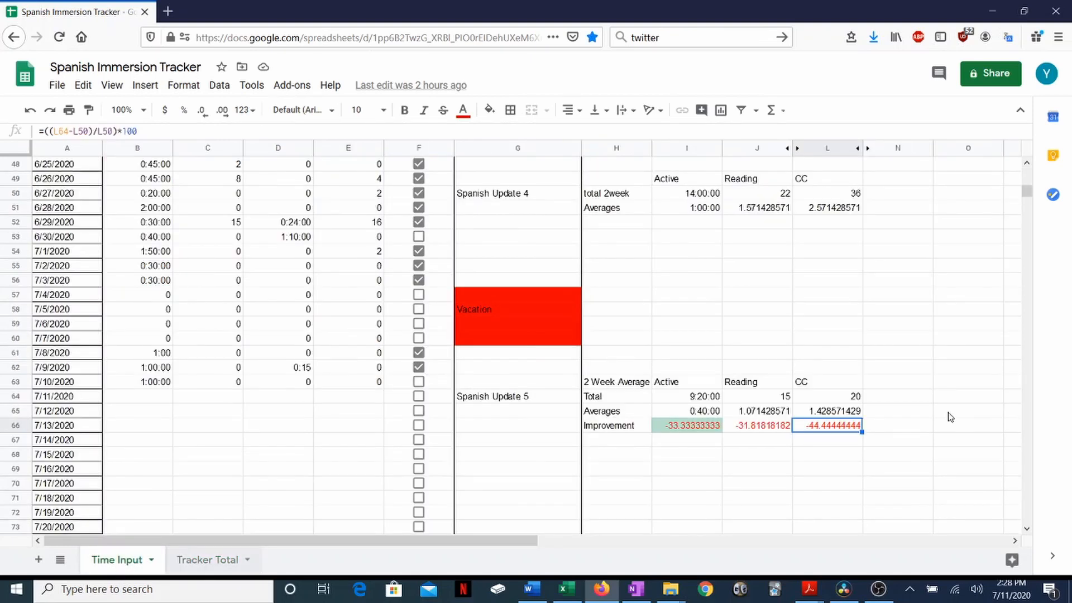
pyautogui.click(686, 424)
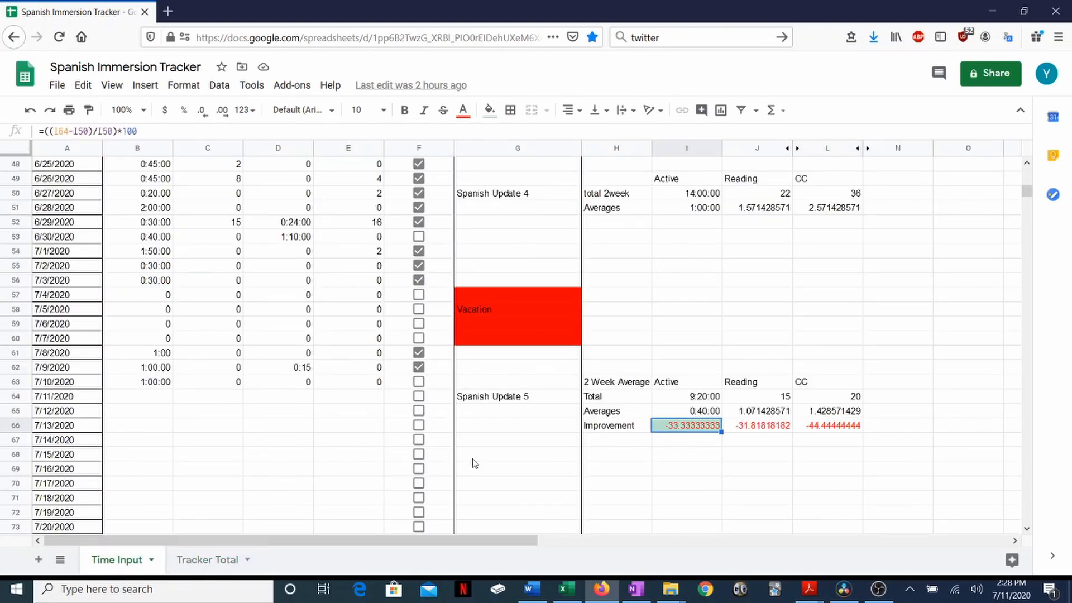
pyautogui.click(206, 559)
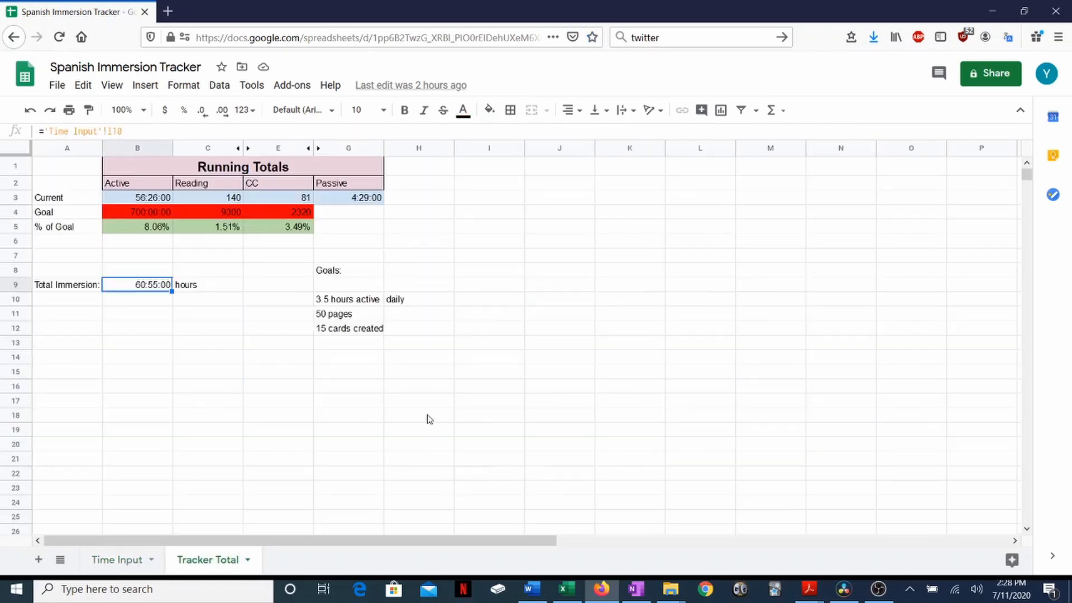
pyautogui.moveTo(156, 248)
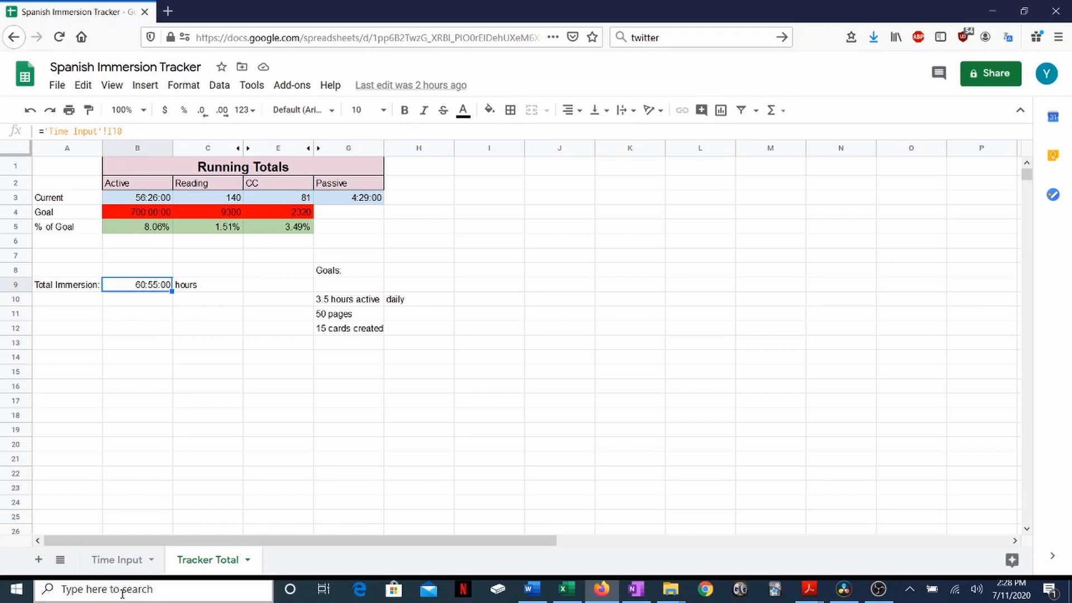
pyautogui.click(117, 559)
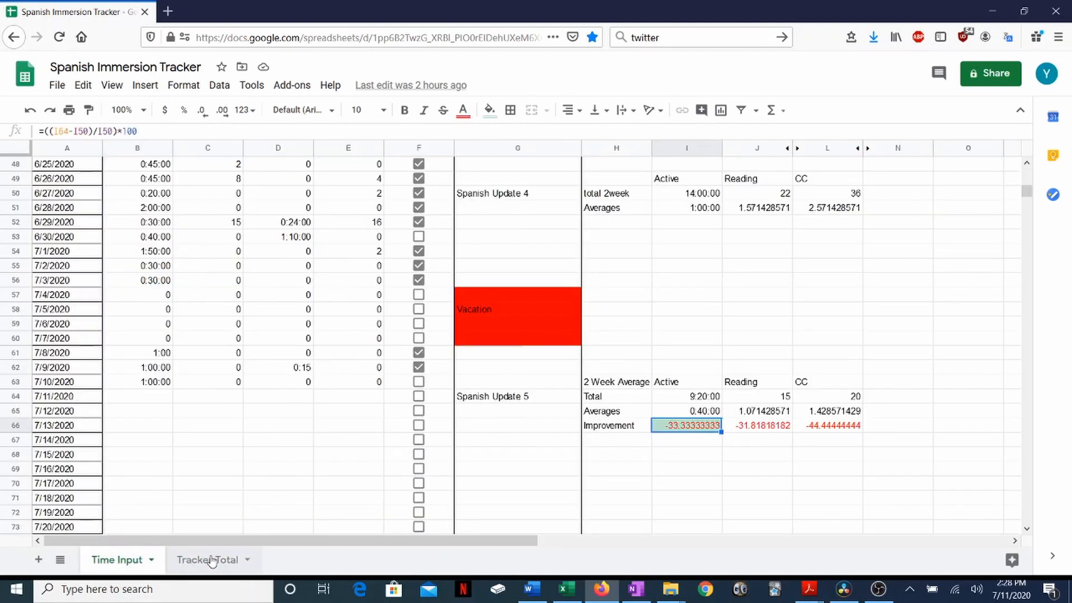
pyautogui.click(207, 560)
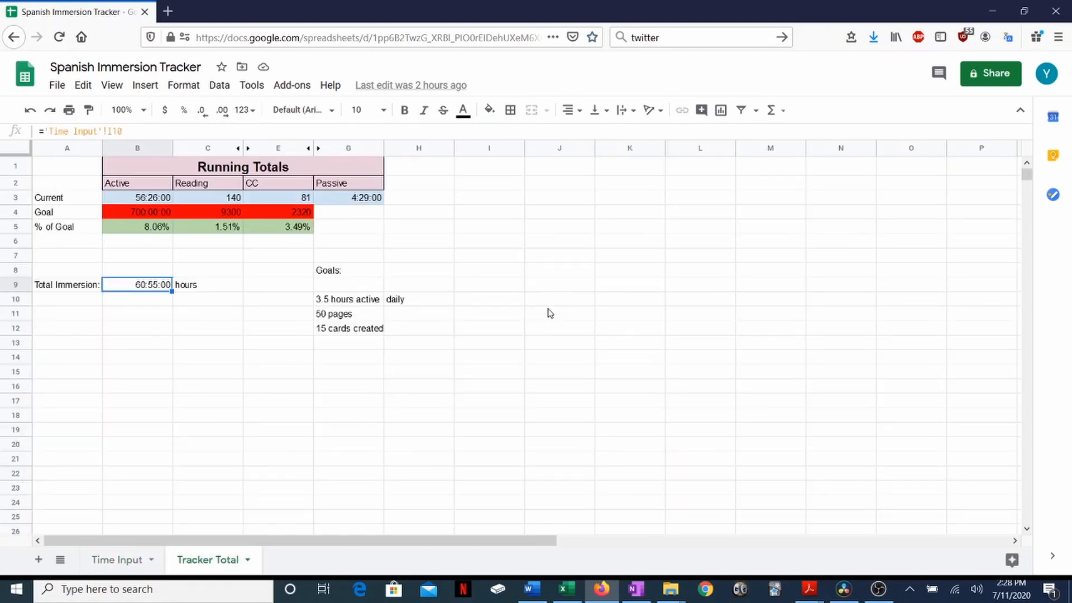
pyautogui.moveTo(152, 312)
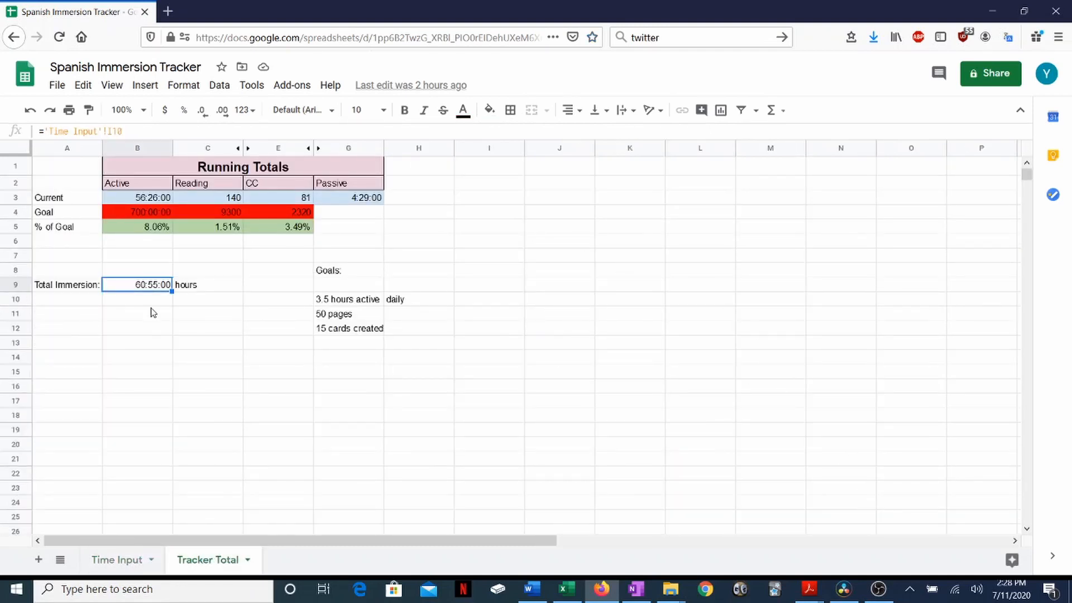
pyautogui.click(66, 312)
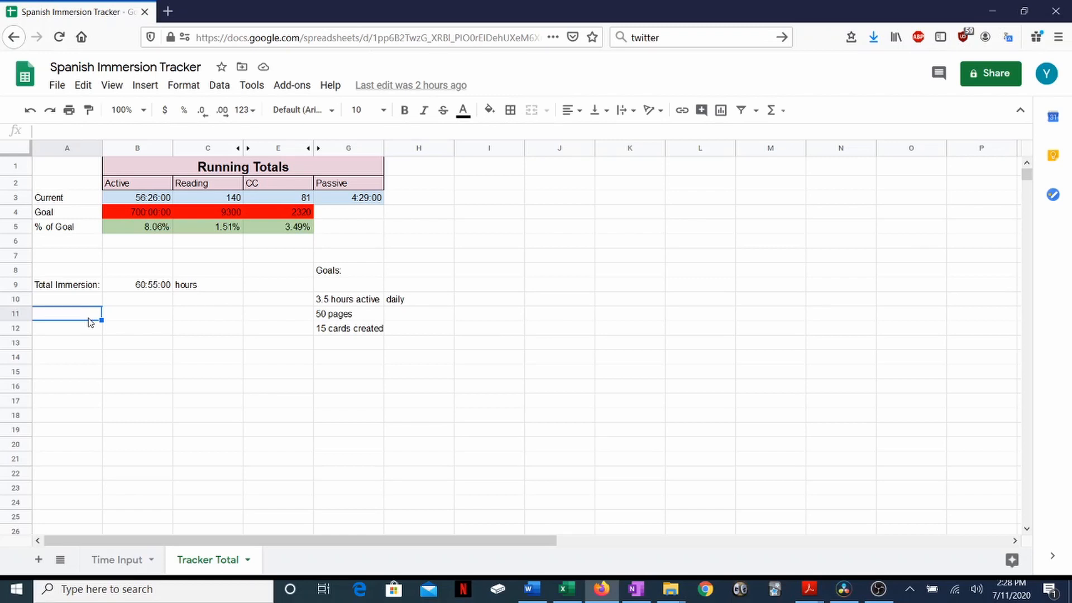
pyautogui.click(65, 327)
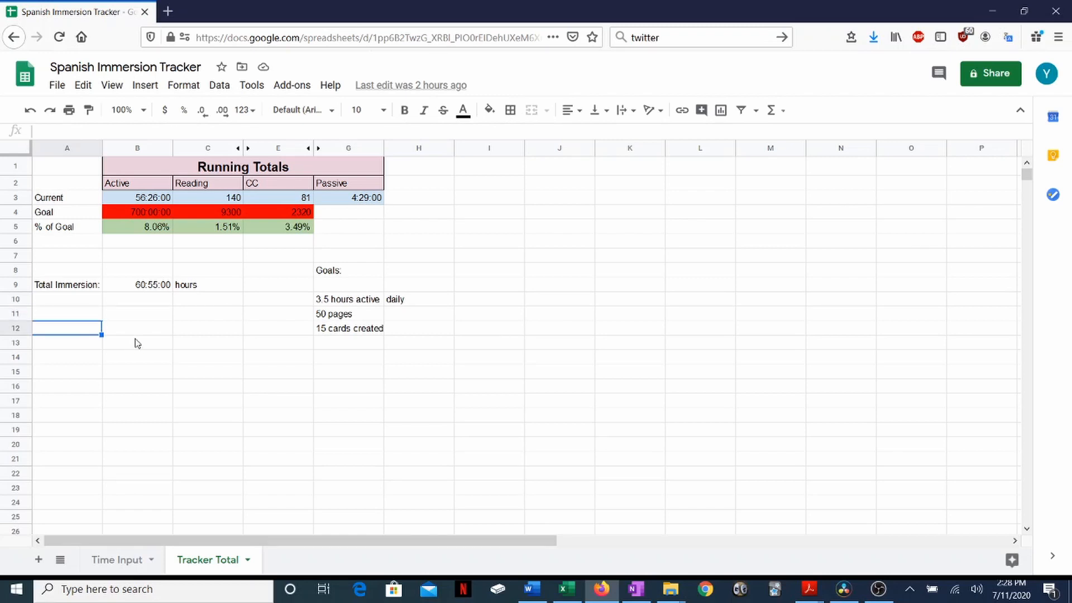
pyautogui.click(208, 312)
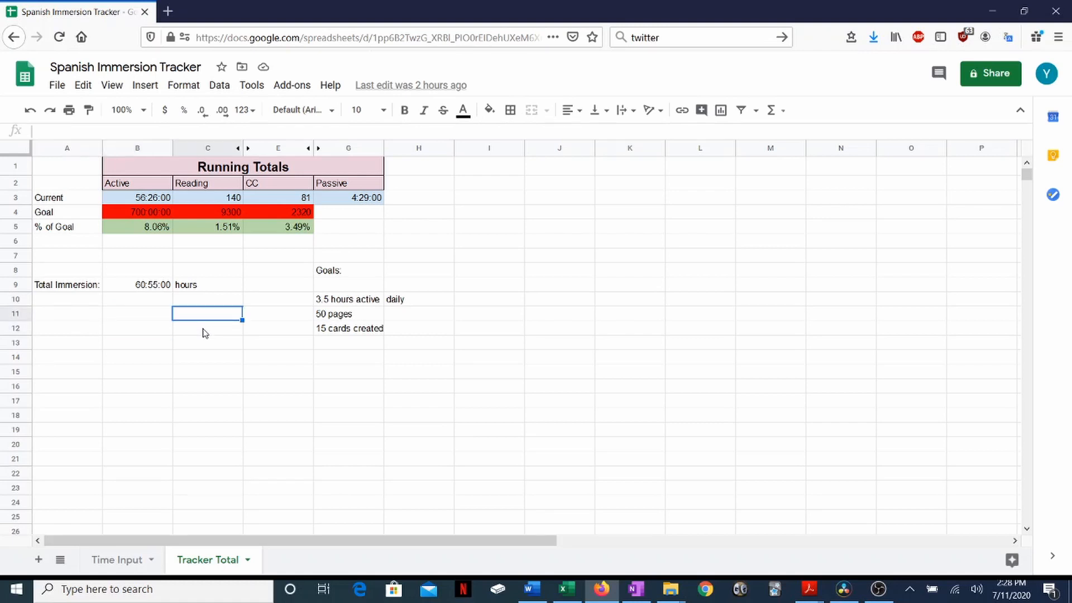
pyautogui.click(207, 329)
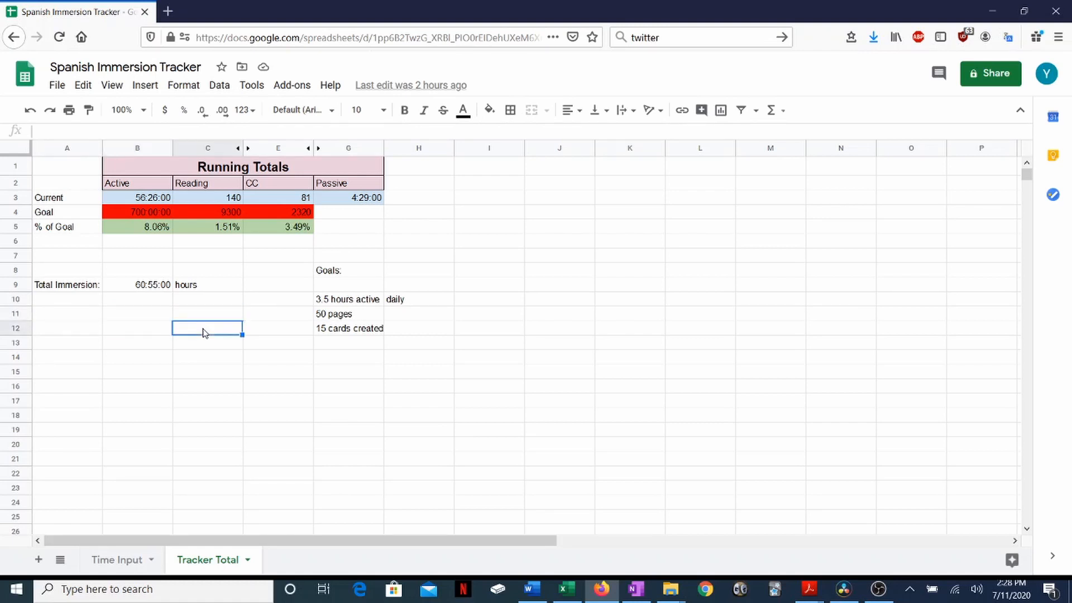
pyautogui.click(278, 312)
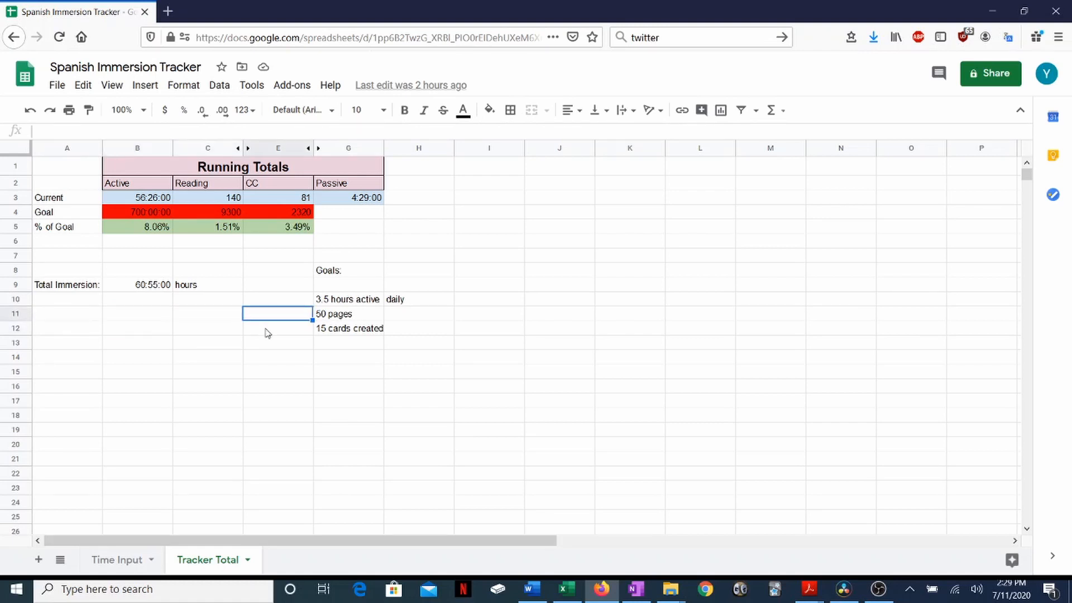
pyautogui.click(208, 312)
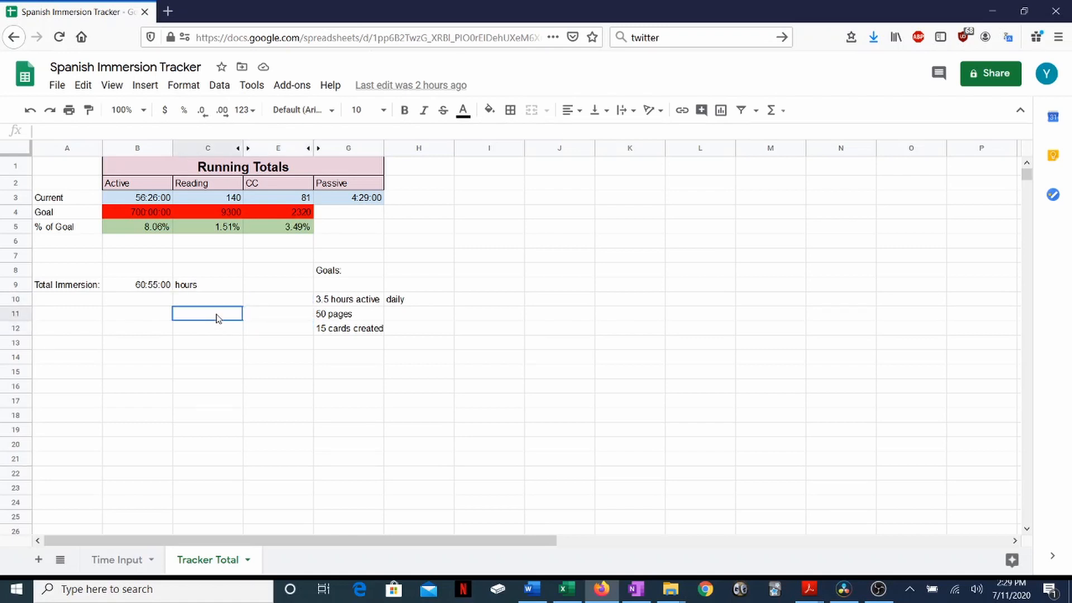
pyautogui.click(136, 342)
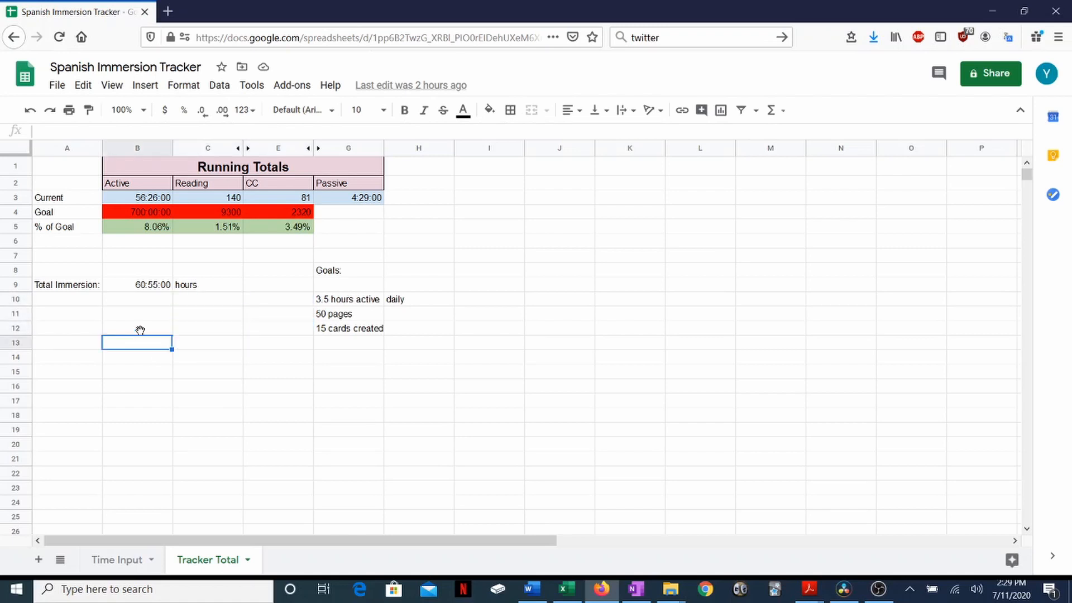
pyautogui.click(66, 328)
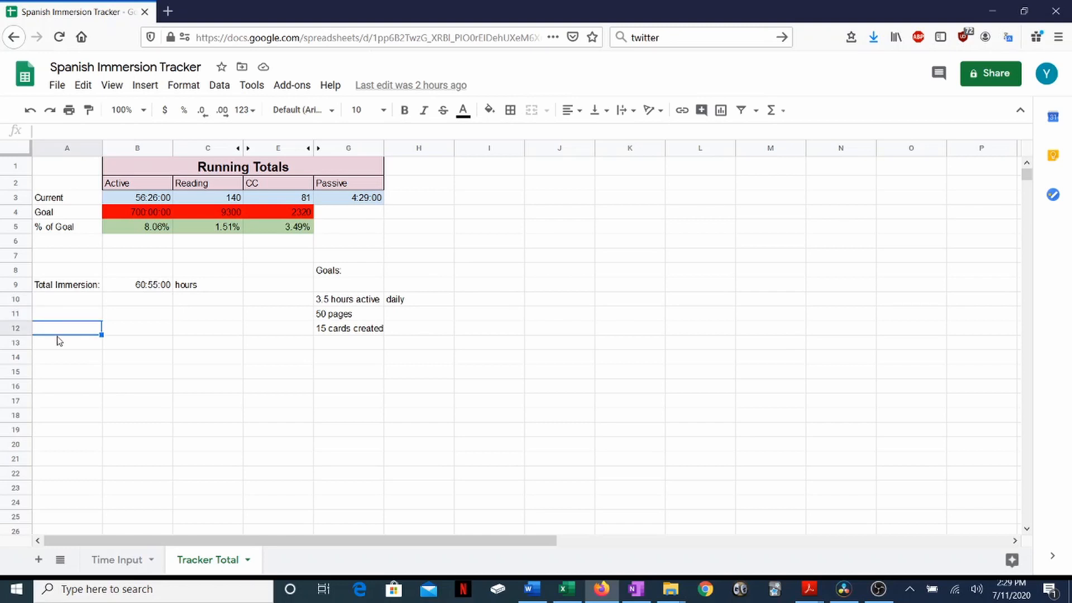
pyautogui.click(136, 328)
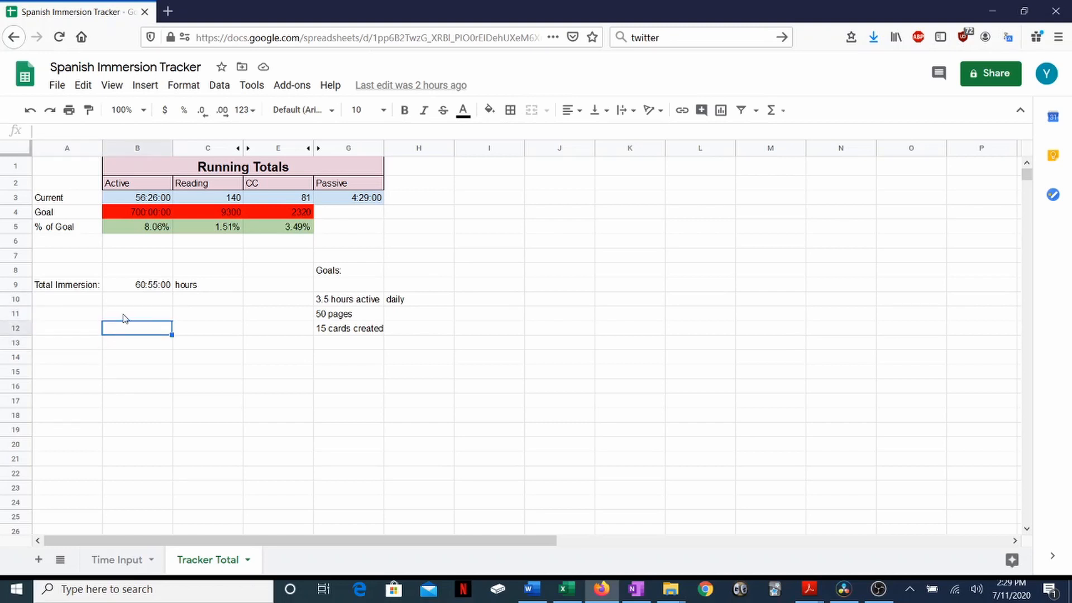
pyautogui.click(136, 312)
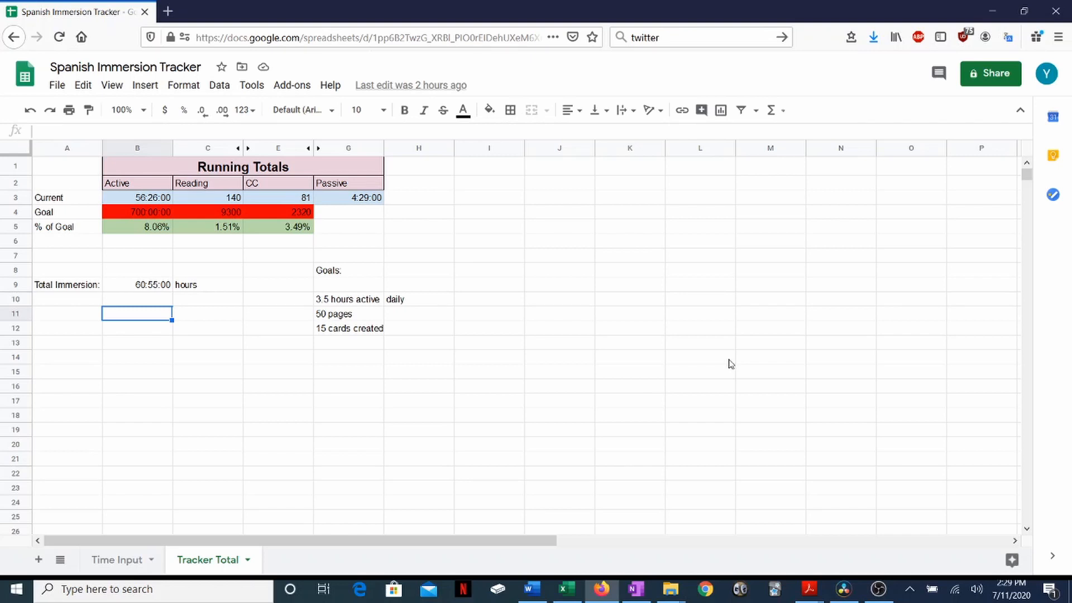
pyautogui.moveTo(841, 492)
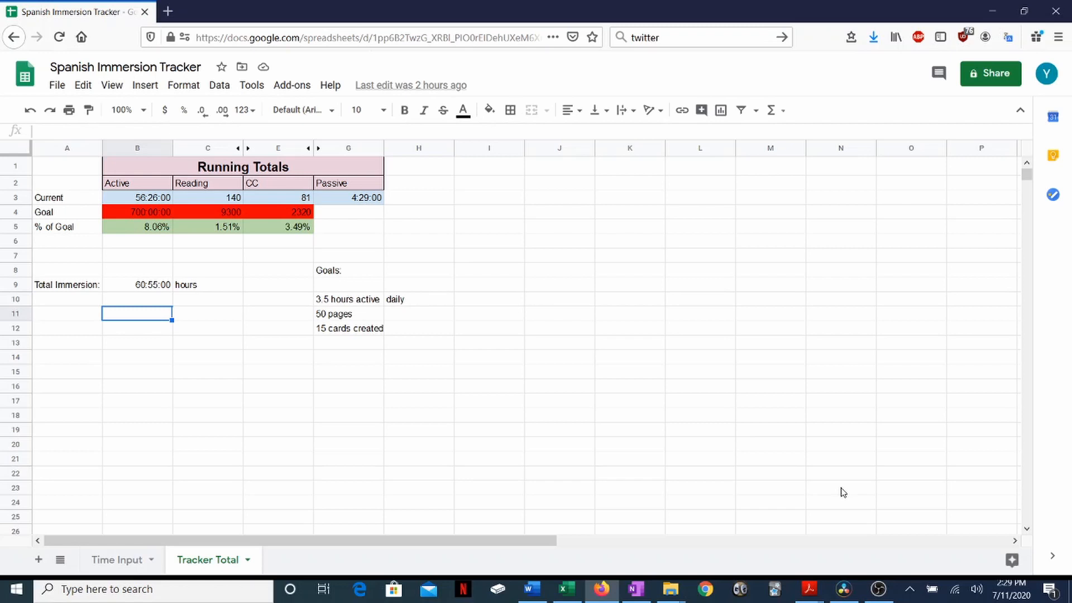
pyautogui.moveTo(889, 466)
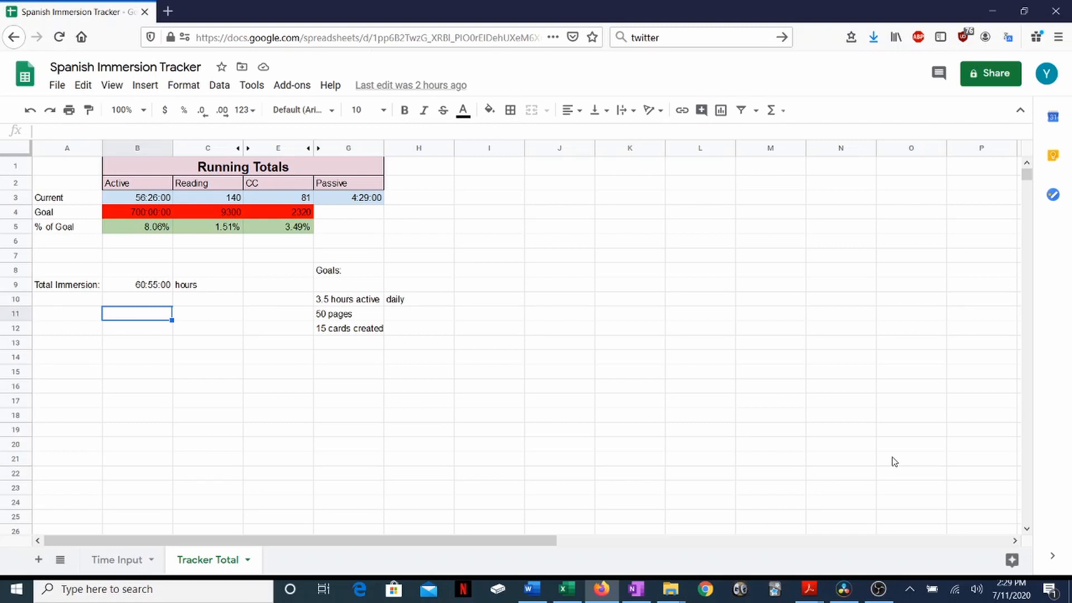
pyautogui.moveTo(893, 588)
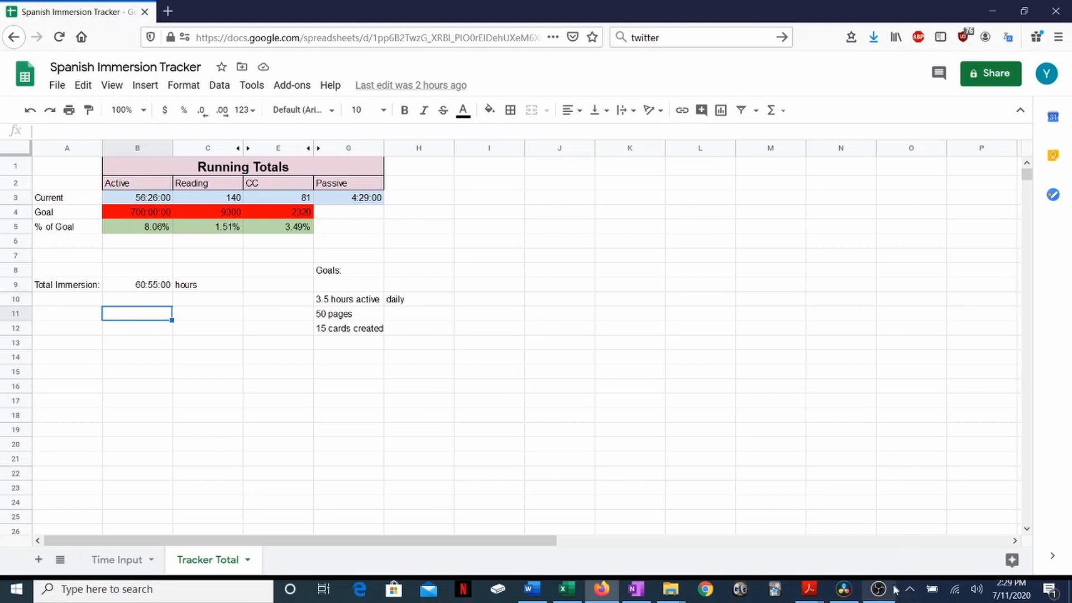
pyautogui.moveTo(783, 457)
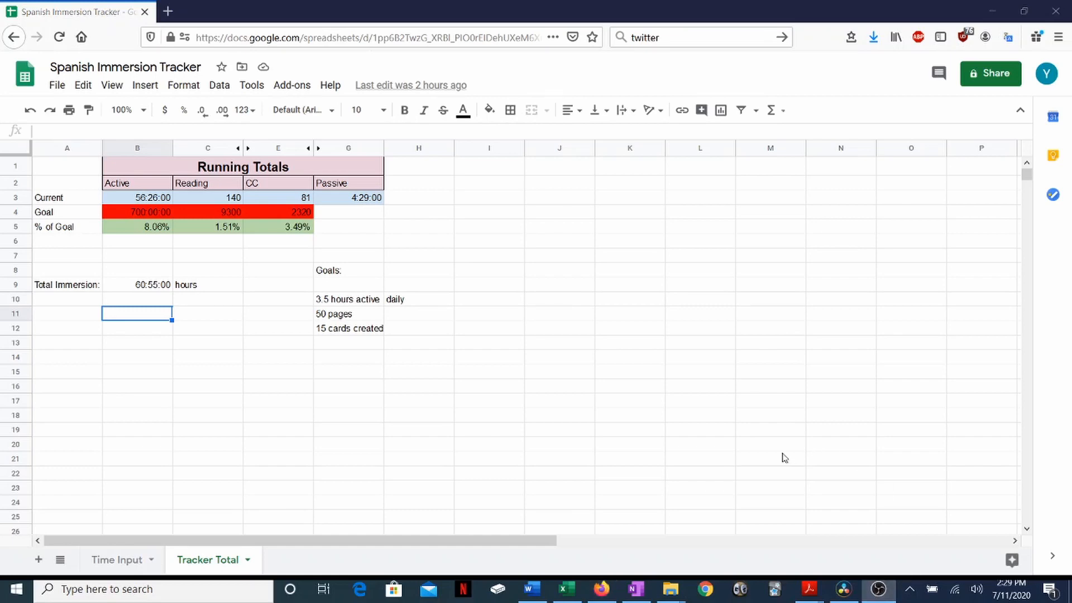